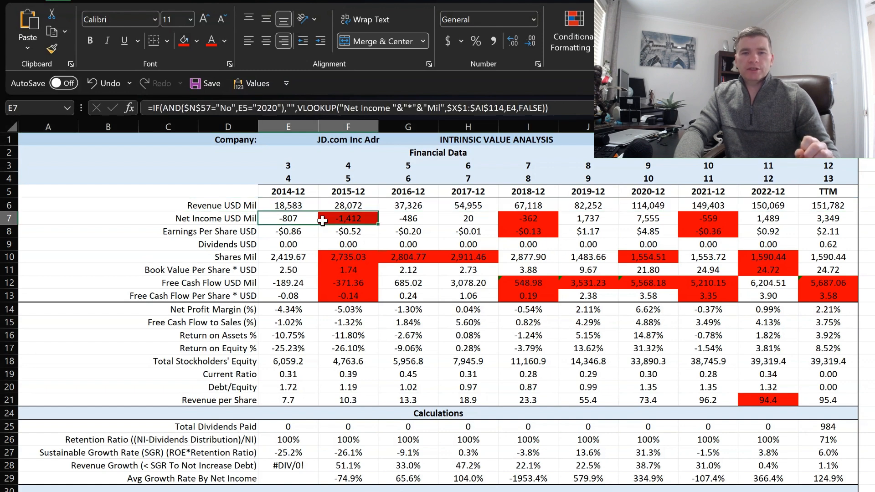
mouse_move(361, 218)
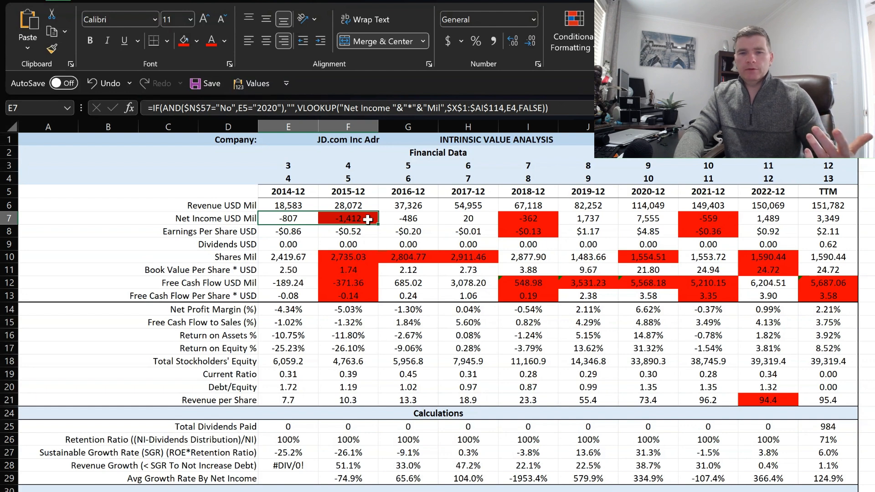
Step: Inspect the Net Income lookup formulas for 2017-12, 2020-12 and 2021-12
click(467, 218)
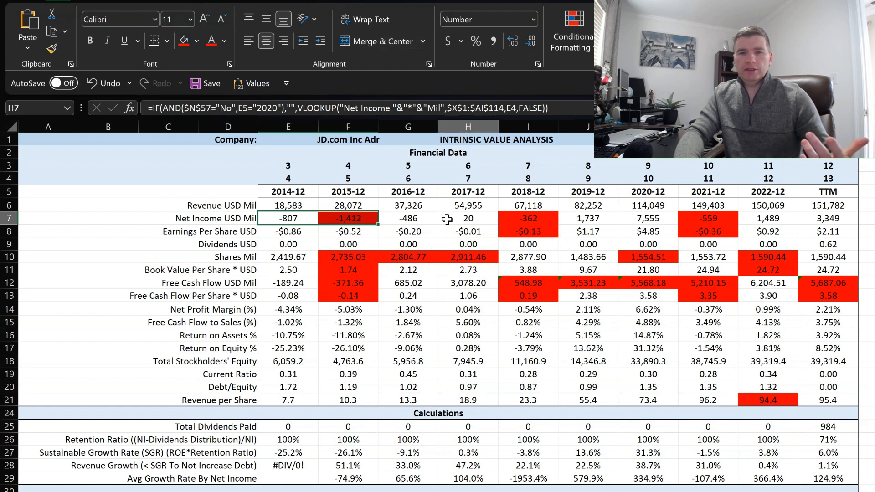
click(468, 219)
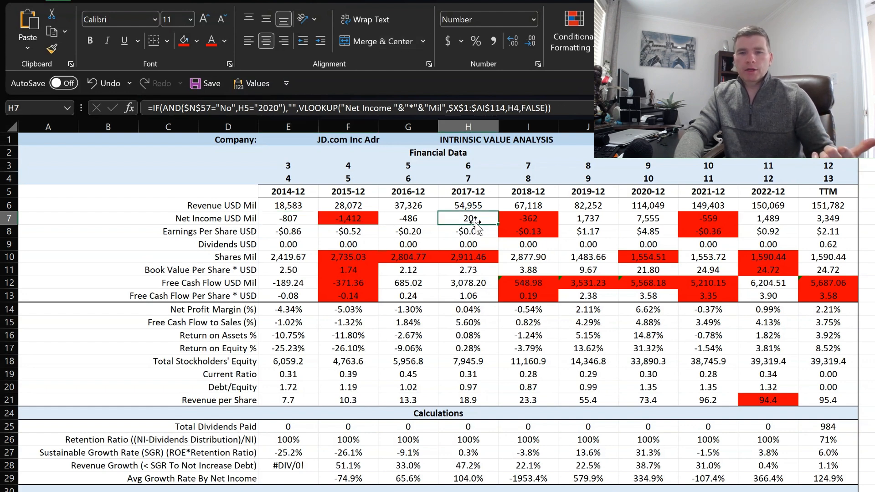
click(527, 218)
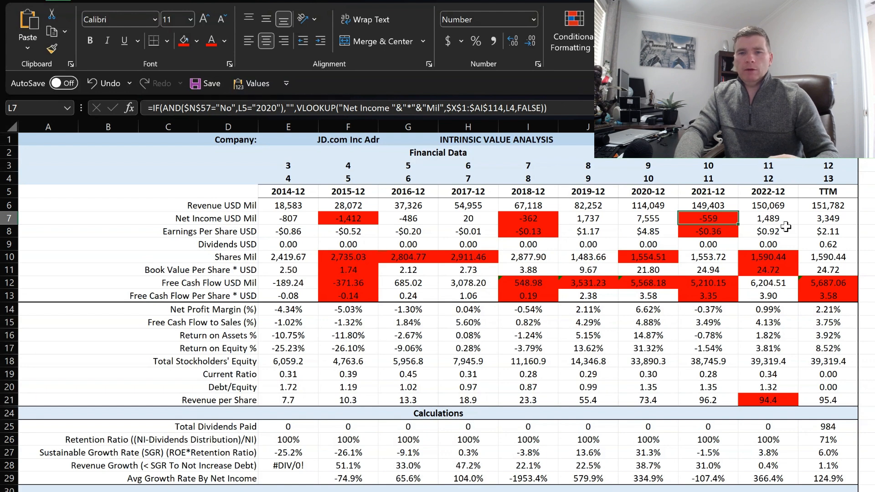
click(648, 218)
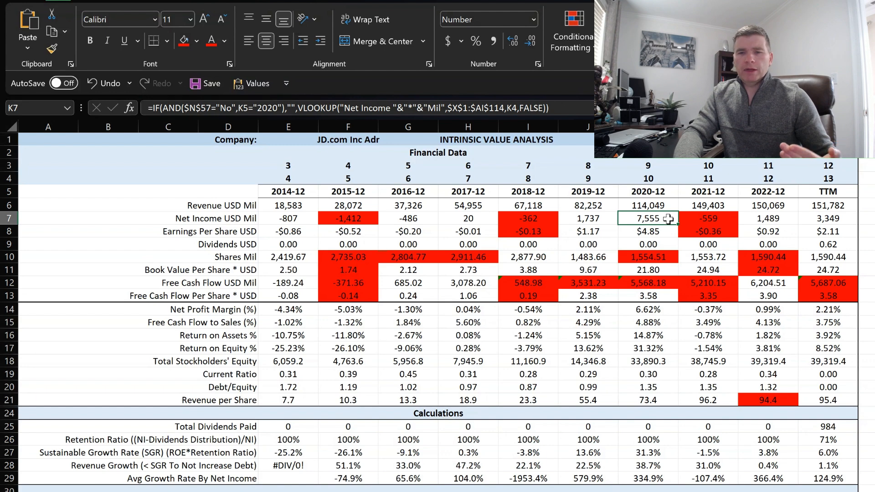
mouse_move(647, 219)
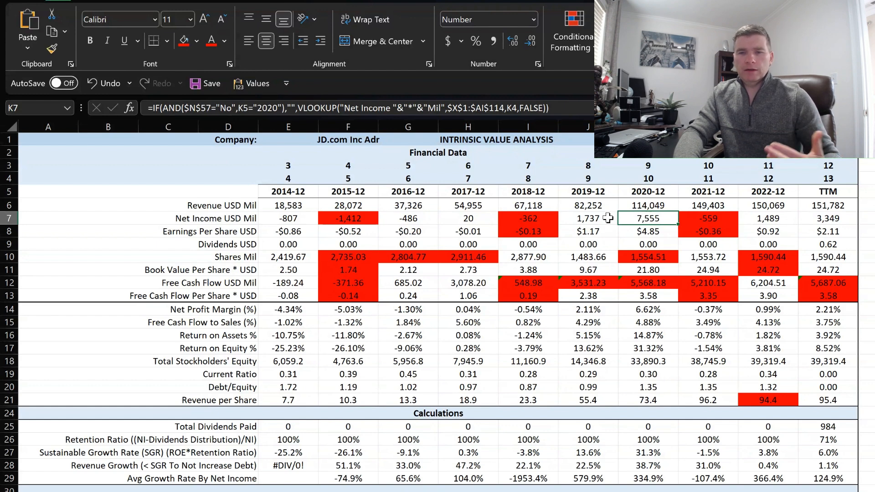
mouse_move(432, 229)
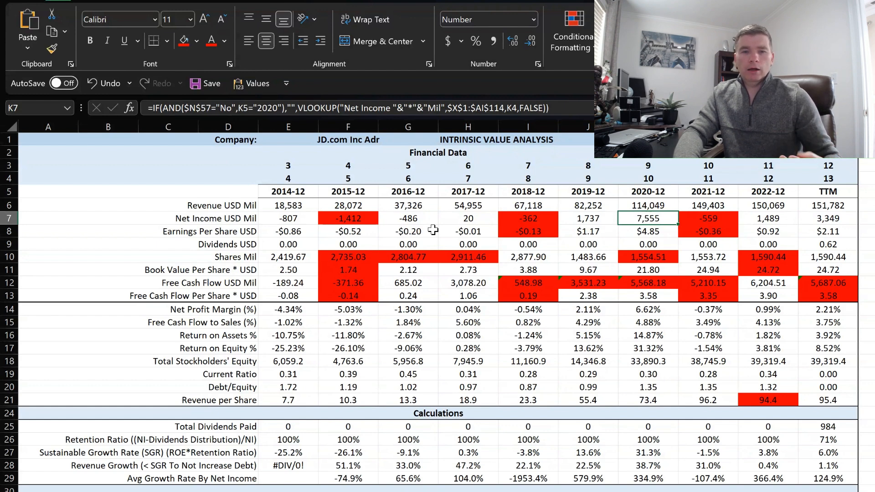
Step: Review the Earnings Per Share row and the TTM Shares Mil and Dividends formulas
click(289, 231)
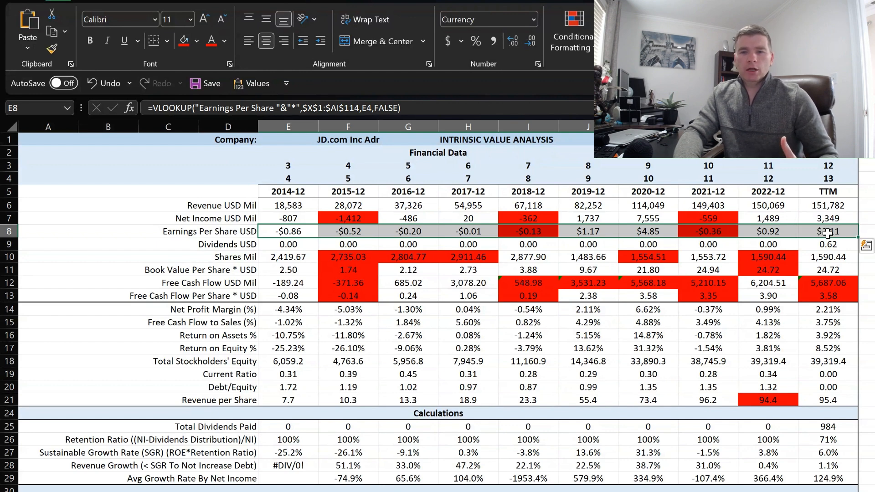
mouse_move(314, 240)
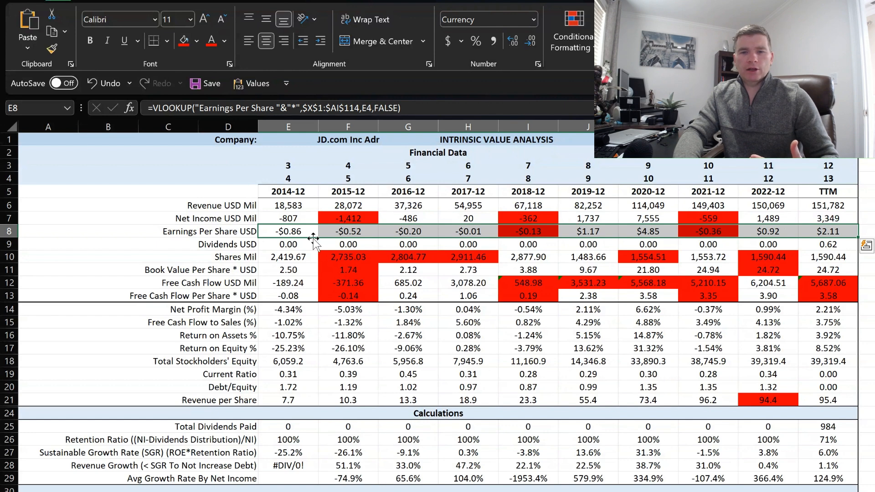
click(828, 256)
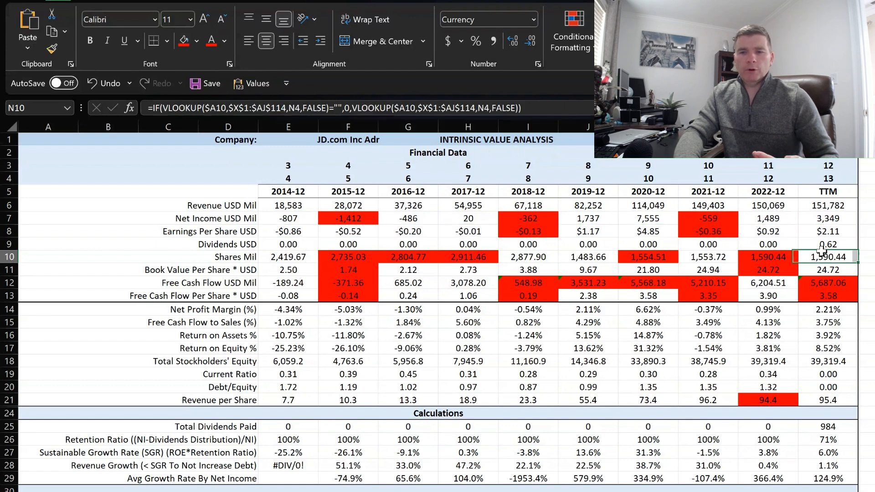
click(828, 244)
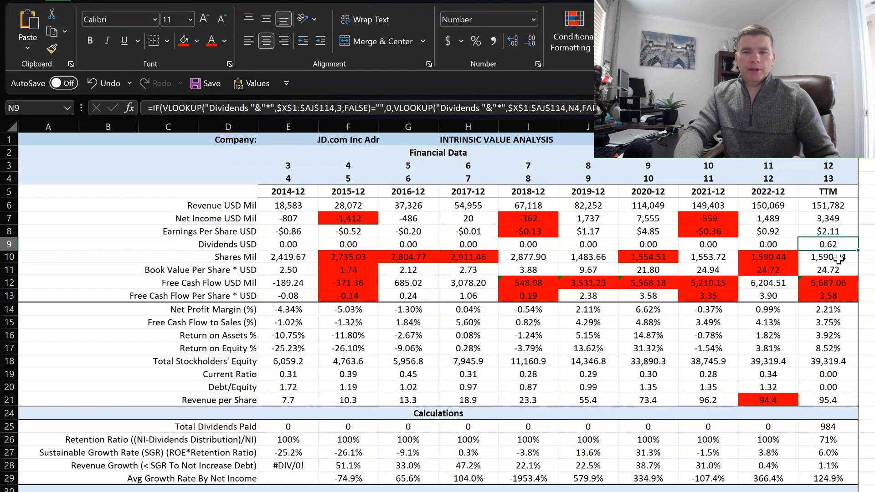
mouse_move(276, 258)
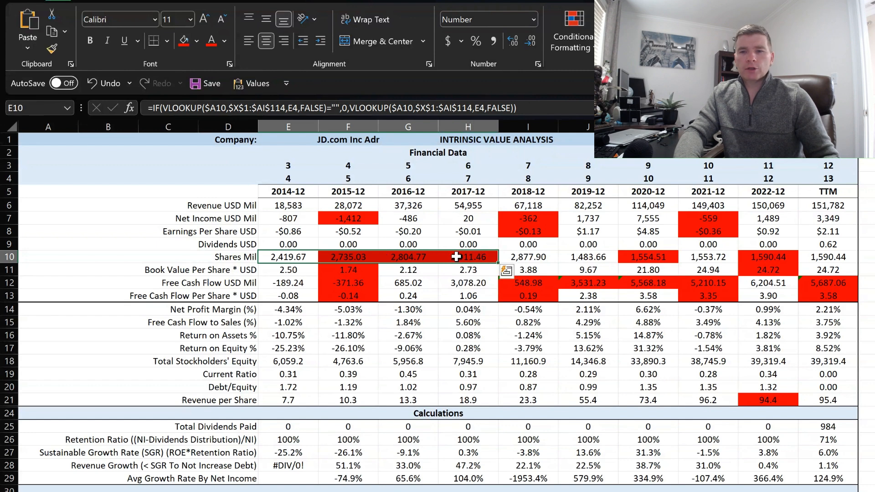
click(828, 257)
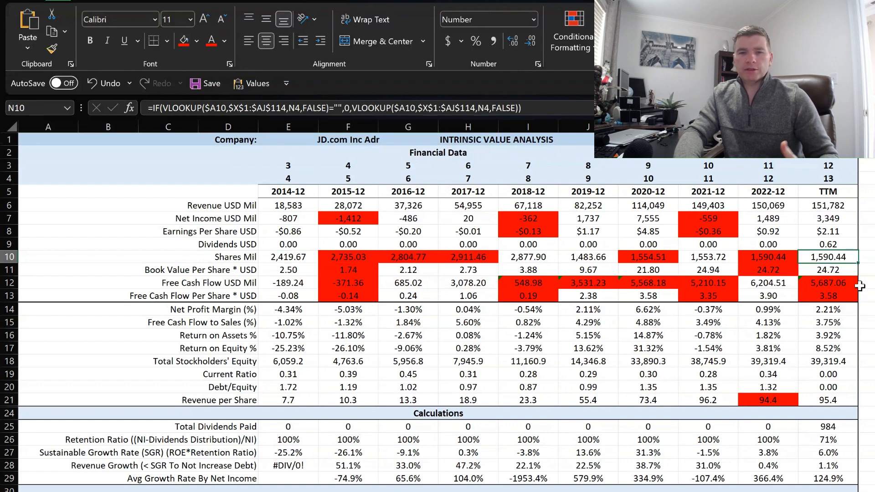
mouse_move(816, 294)
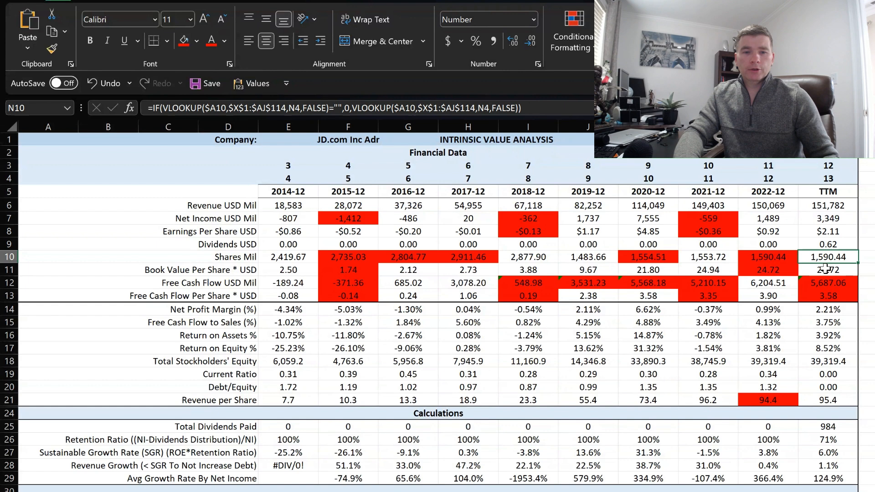
mouse_move(686, 266)
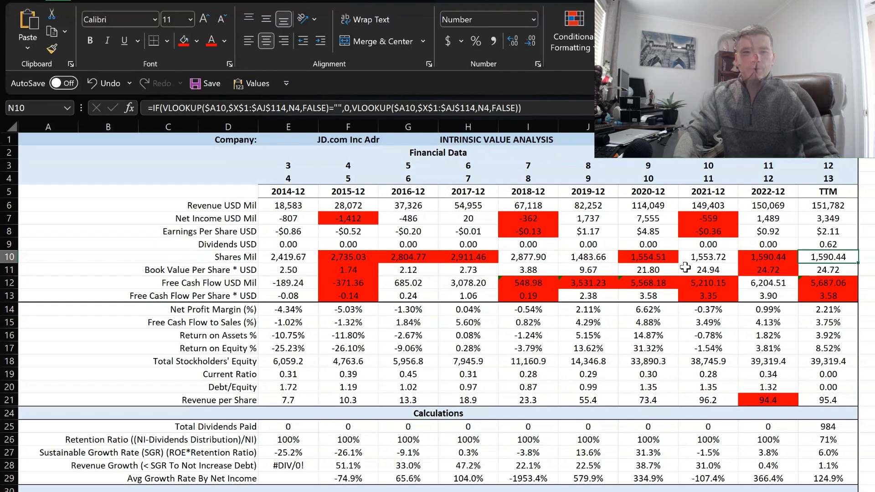
Step: Review the Book Value Per Share and Free Cash Flow rows and their TTM/2022-12 formulas
click(289, 269)
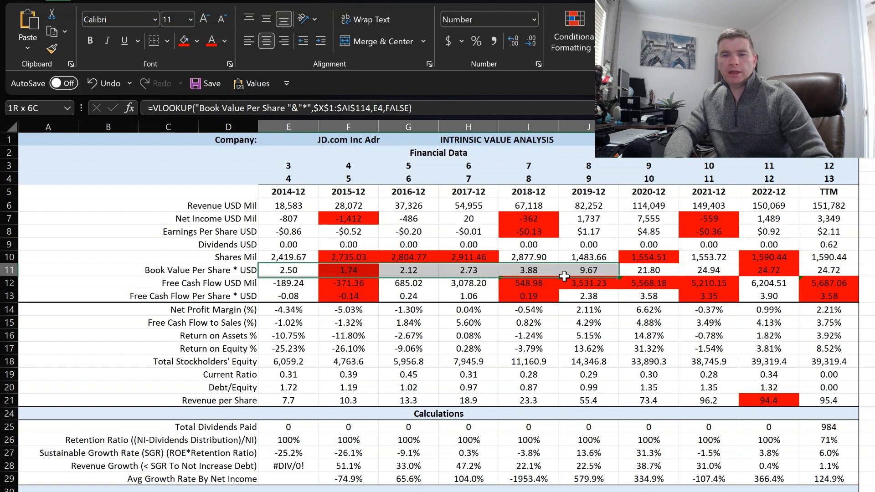
click(289, 270)
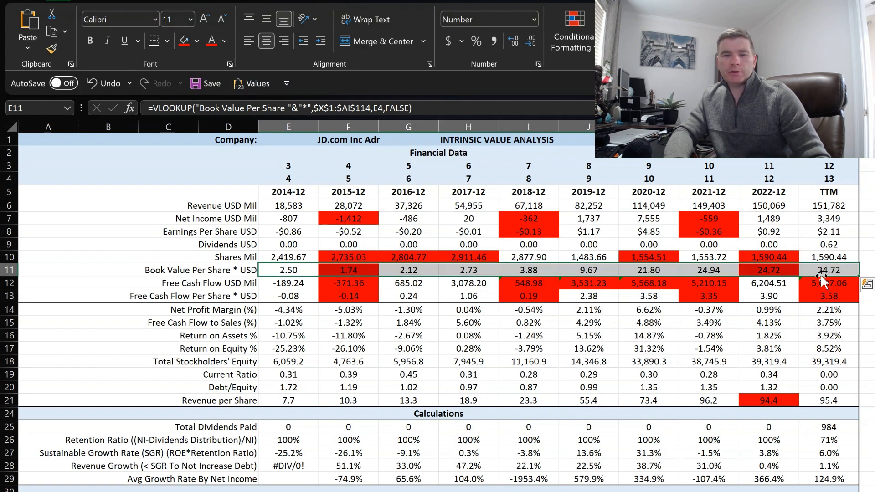
click(829, 270)
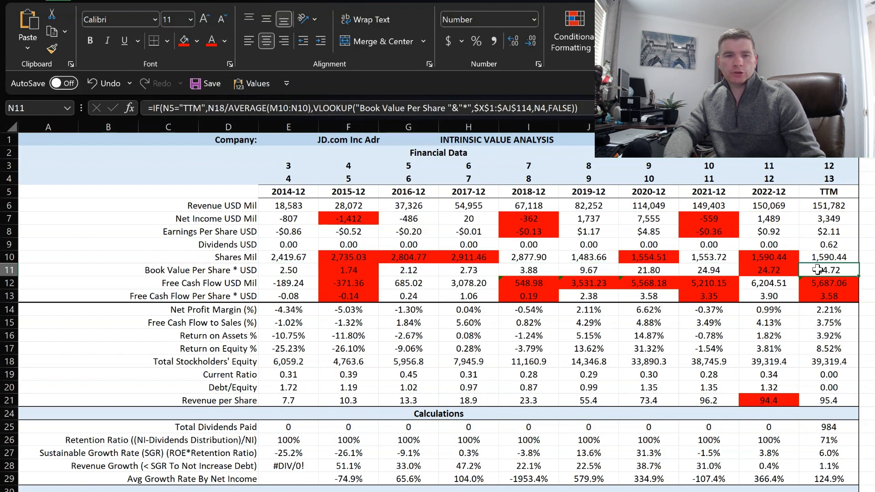
mouse_move(279, 285)
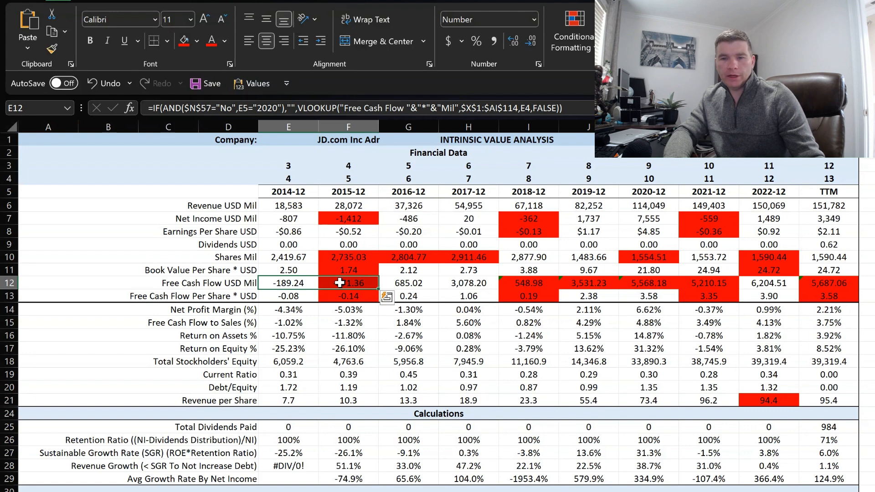
click(348, 283)
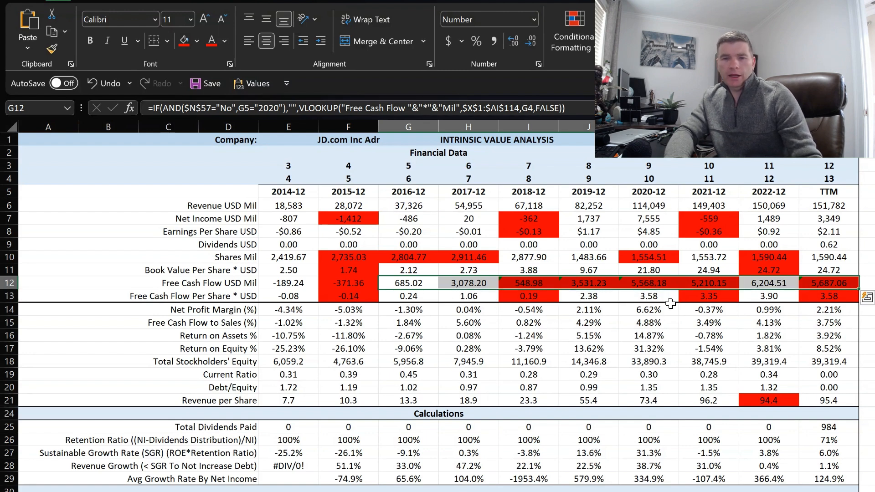
click(769, 283)
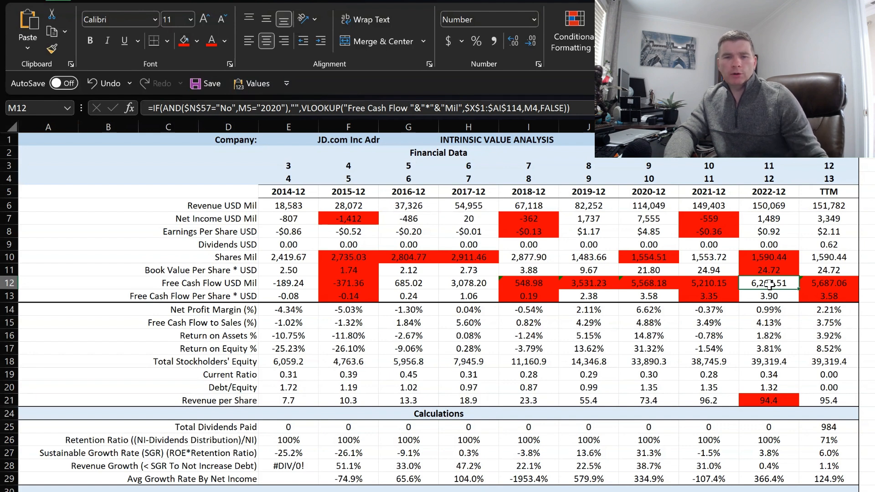
Step: Inspect the Net Profit Margin row and its 2020-12 and 2022-12 formulas
click(348, 374)
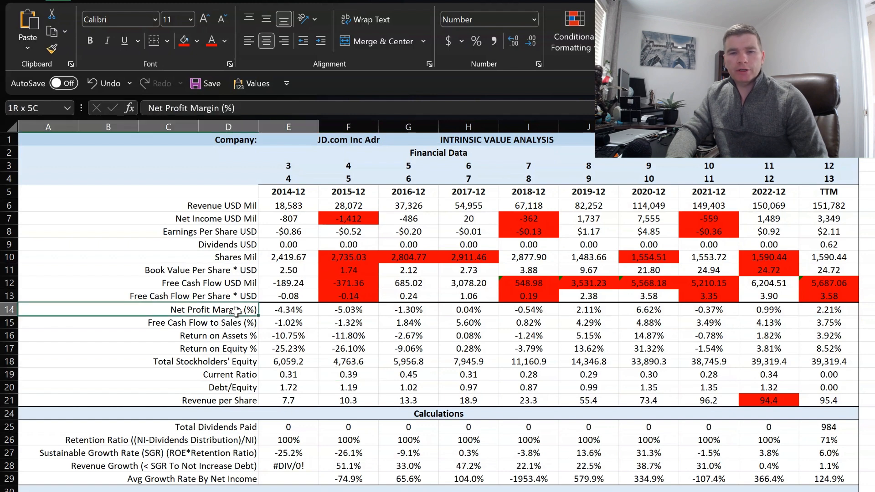
click(48, 310)
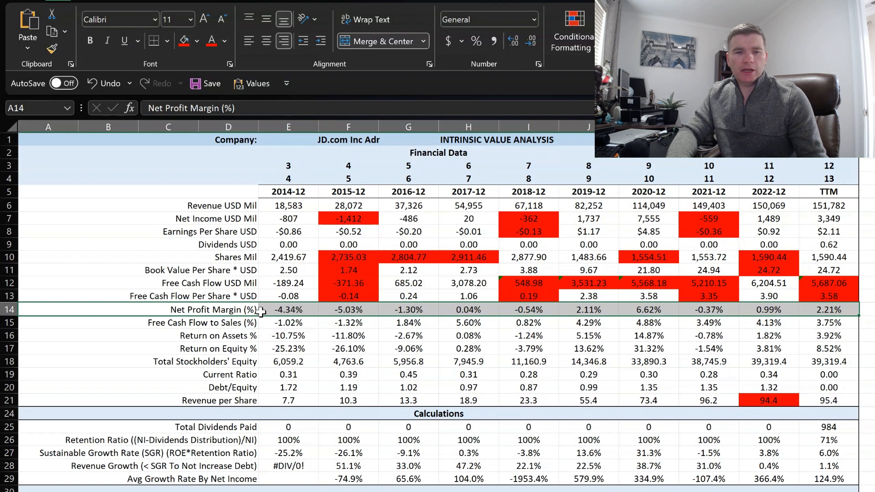
mouse_move(479, 319)
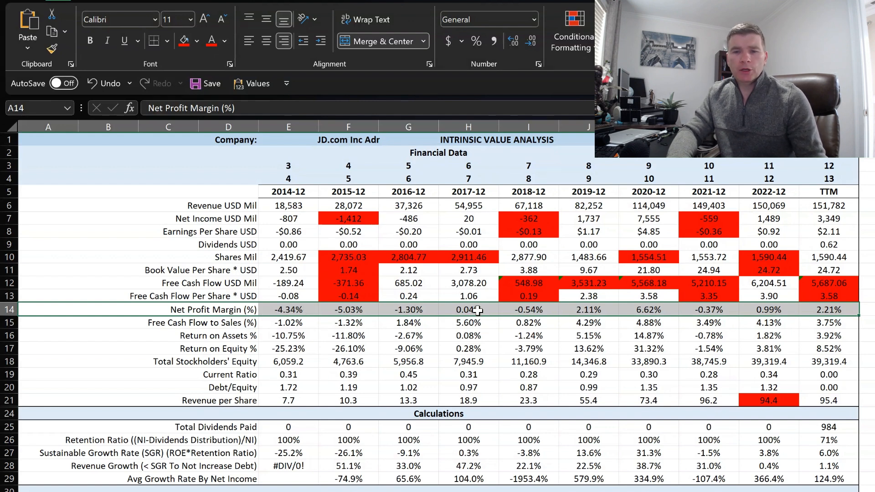
click(648, 309)
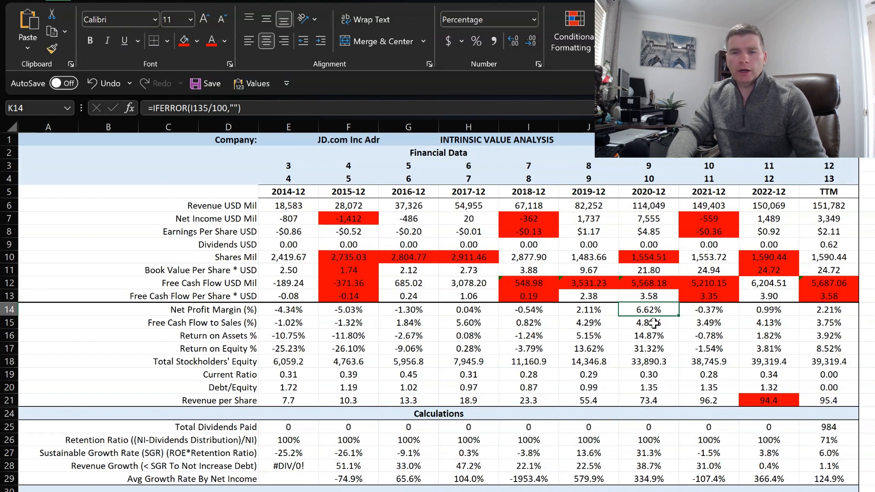
mouse_move(654, 323)
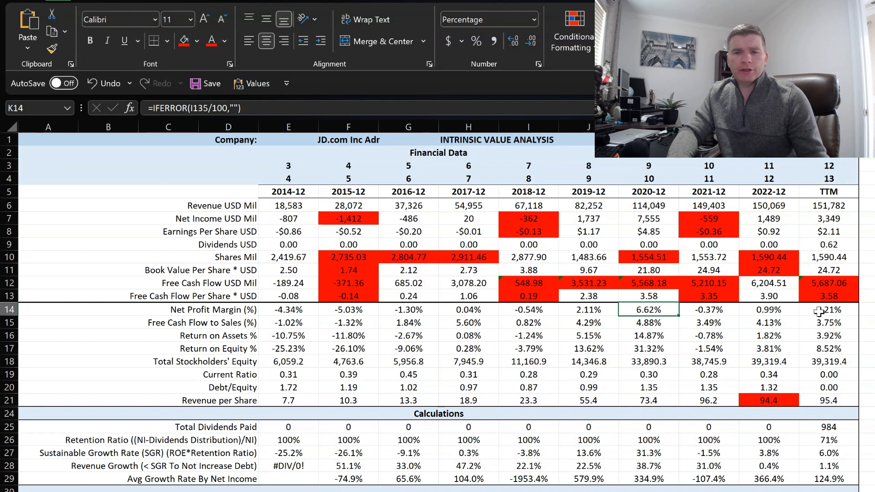
click(768, 310)
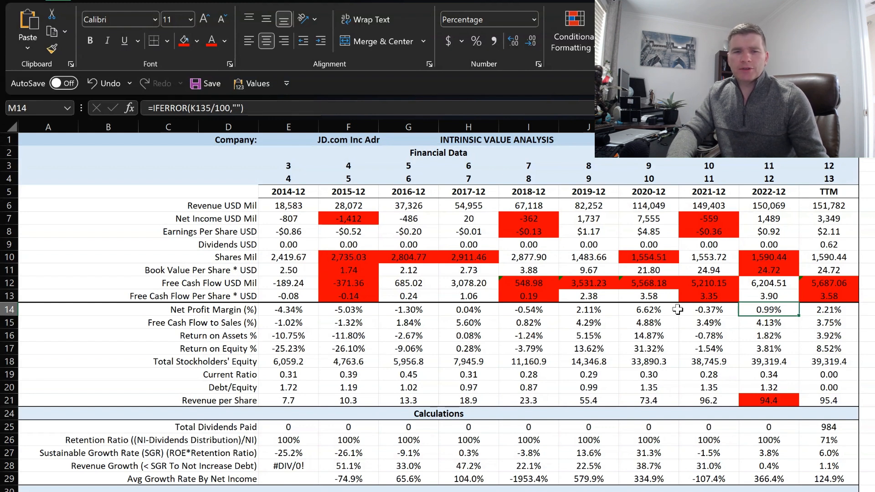
Step: Check Return on Equity and 2015-12 EPS, then open the per-share chart's context menu
click(8, 348)
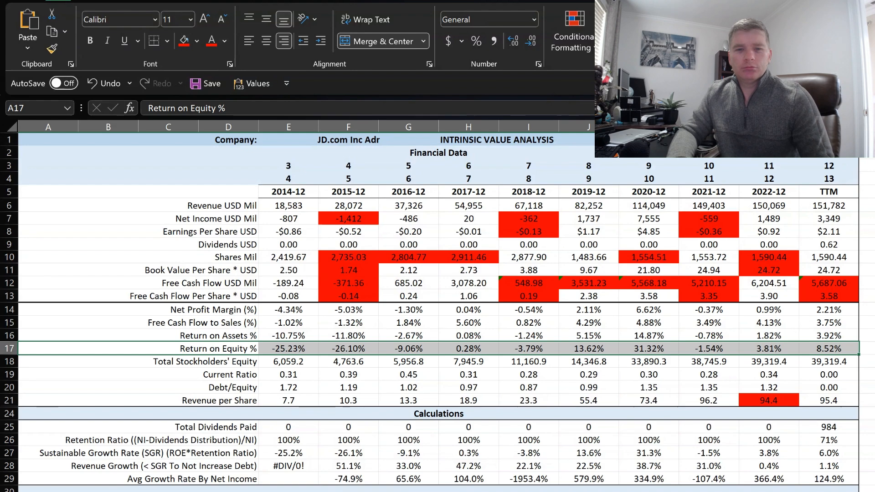
click(349, 231)
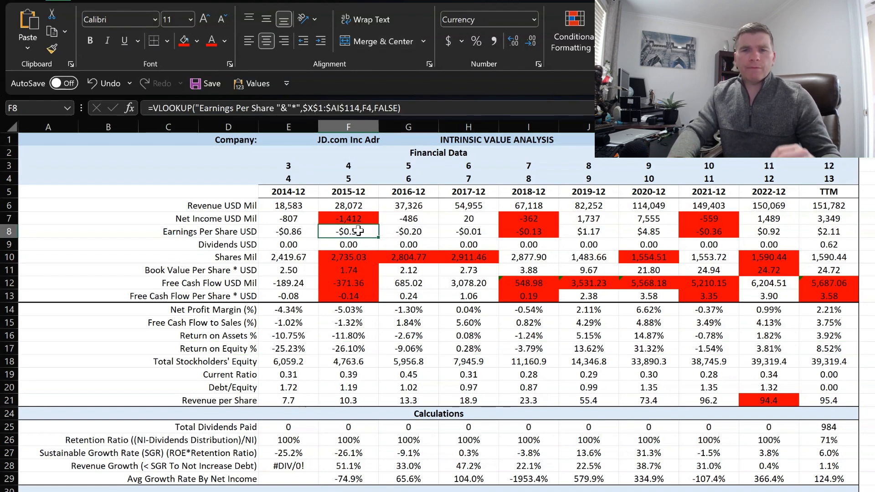
scroll(down, 3)
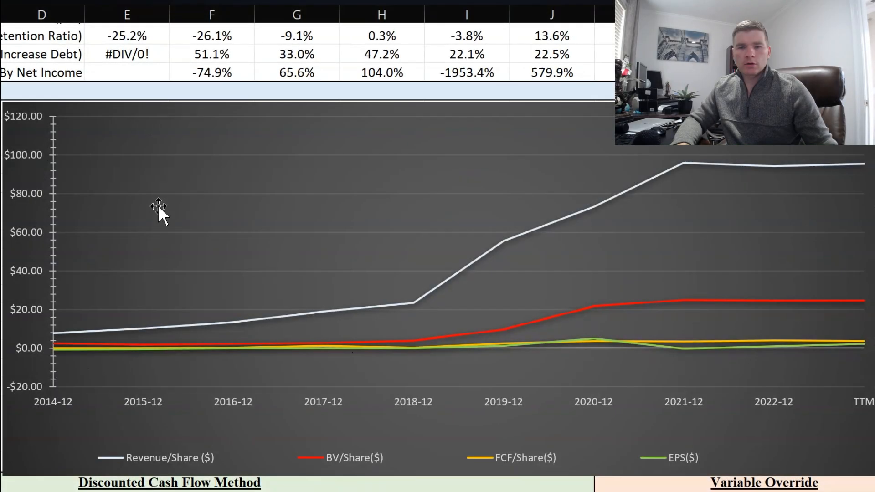
mouse_move(206, 193)
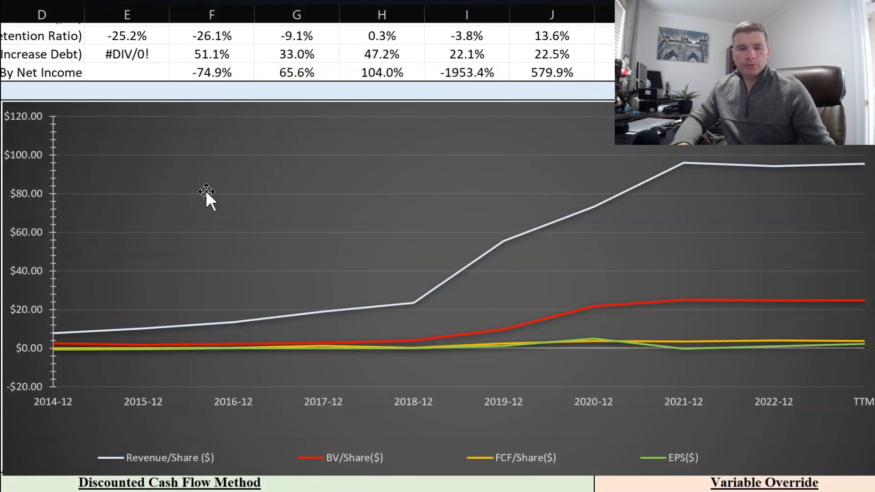
mouse_move(207, 201)
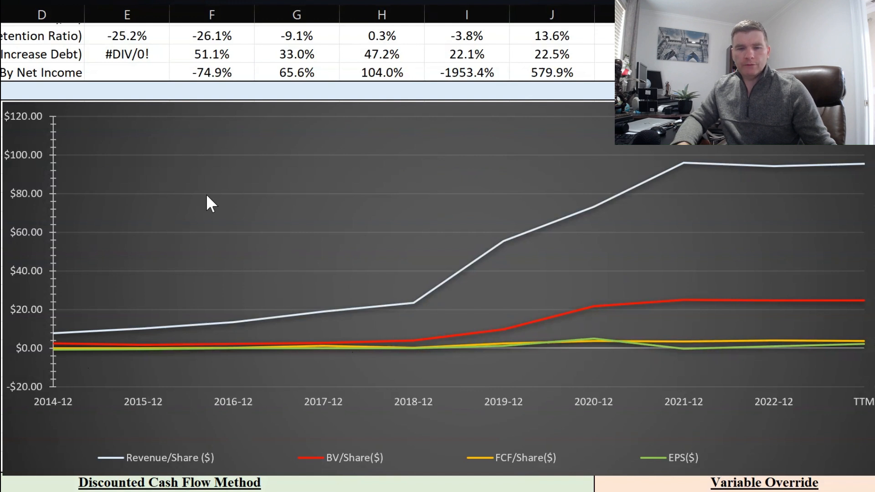
mouse_move(214, 466)
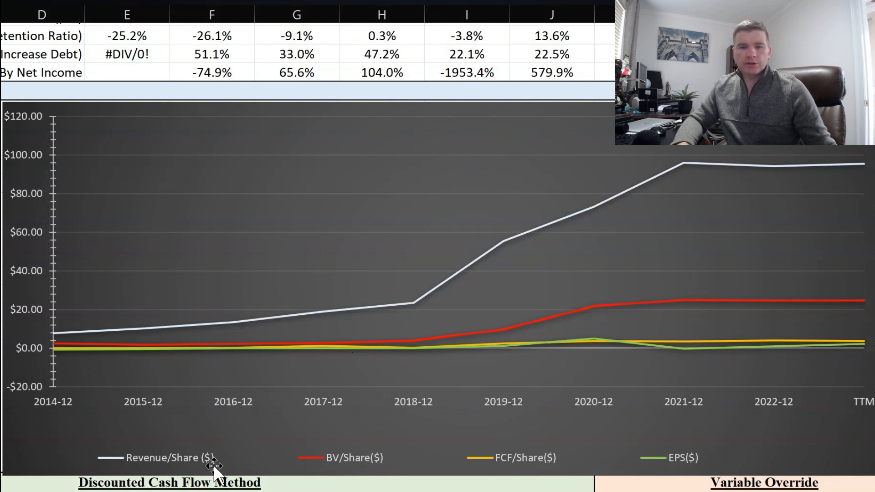
mouse_move(89, 377)
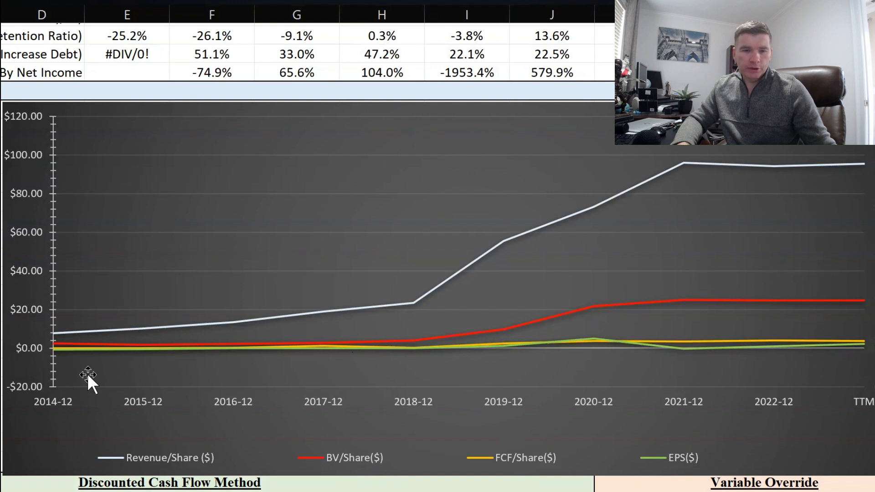
mouse_move(75, 355)
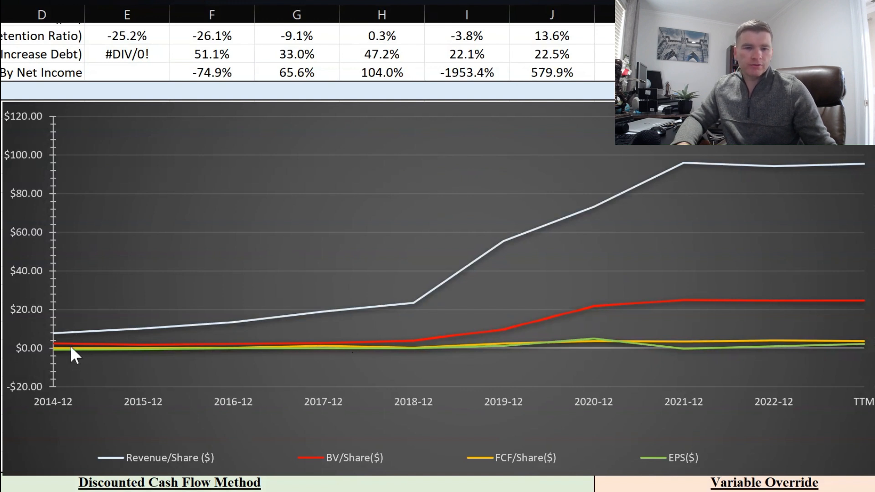
mouse_move(63, 342)
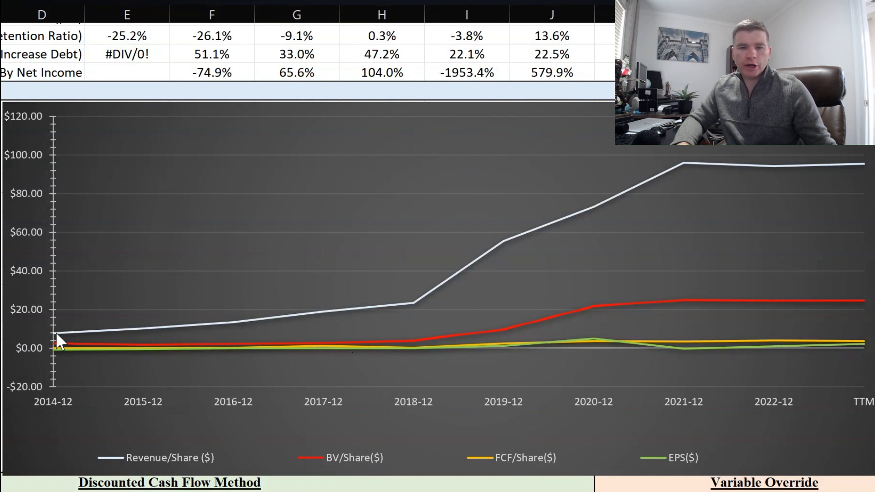
mouse_move(94, 342)
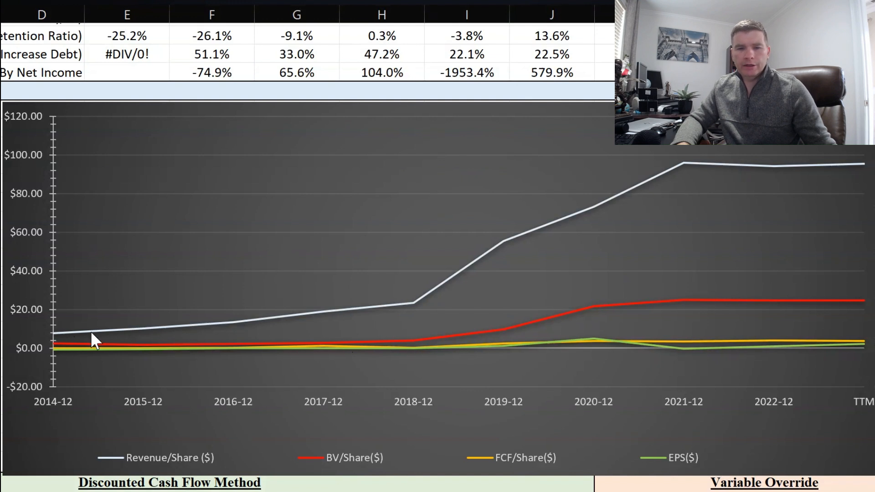
mouse_move(222, 334)
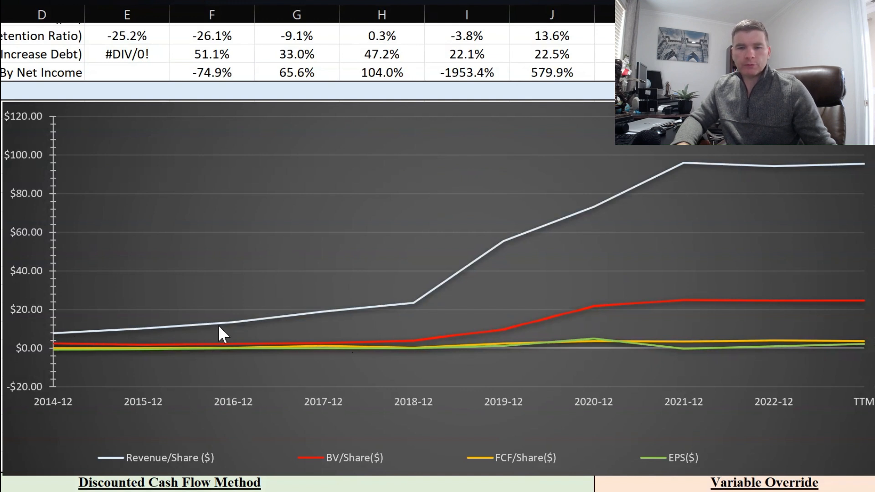
mouse_move(402, 323)
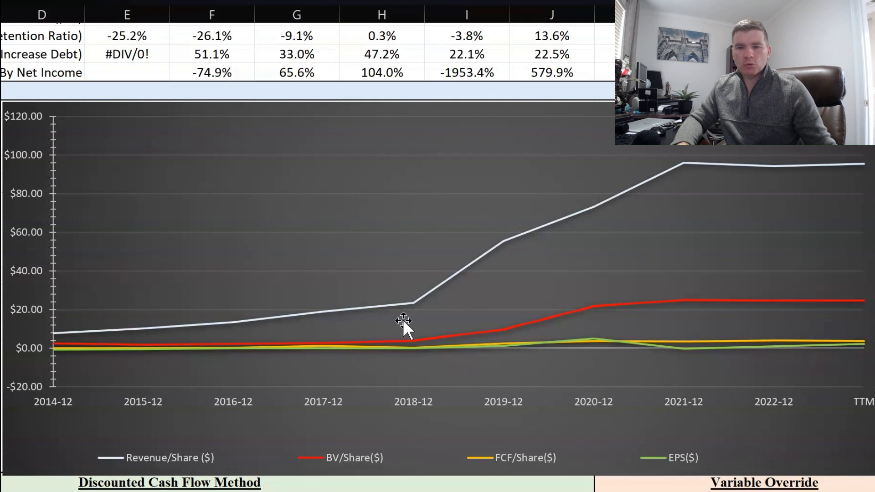
mouse_move(689, 184)
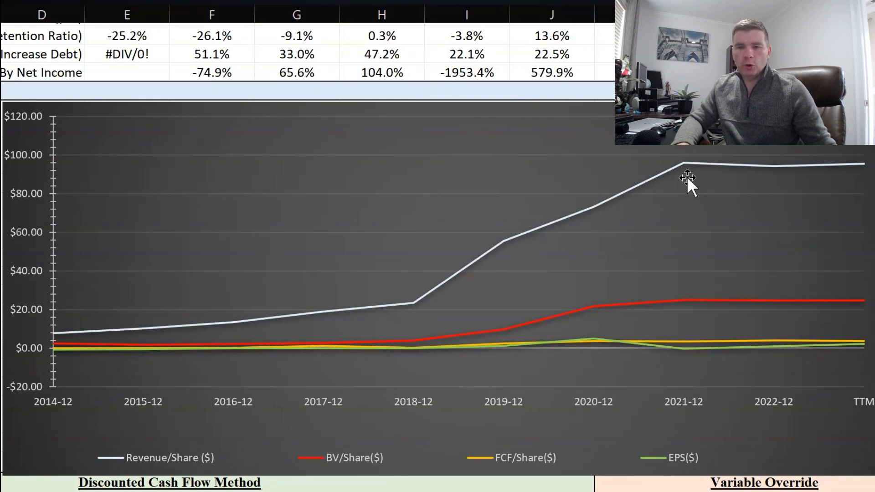
mouse_move(702, 180)
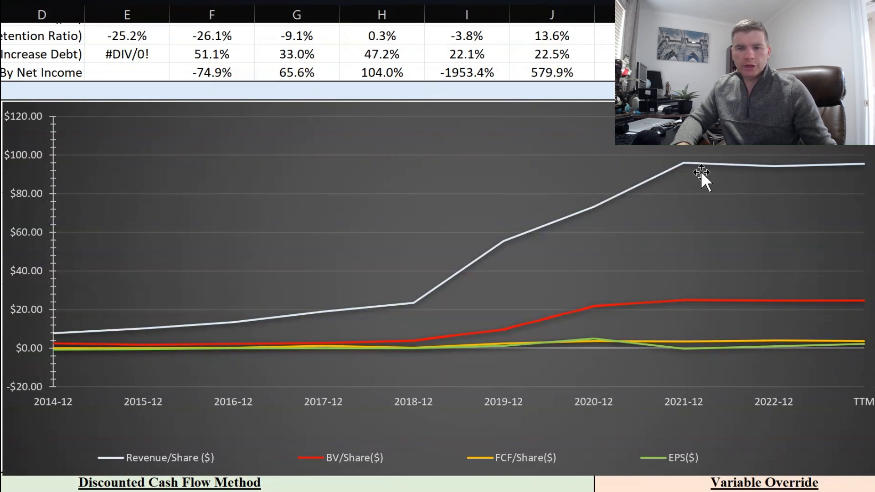
mouse_move(449, 234)
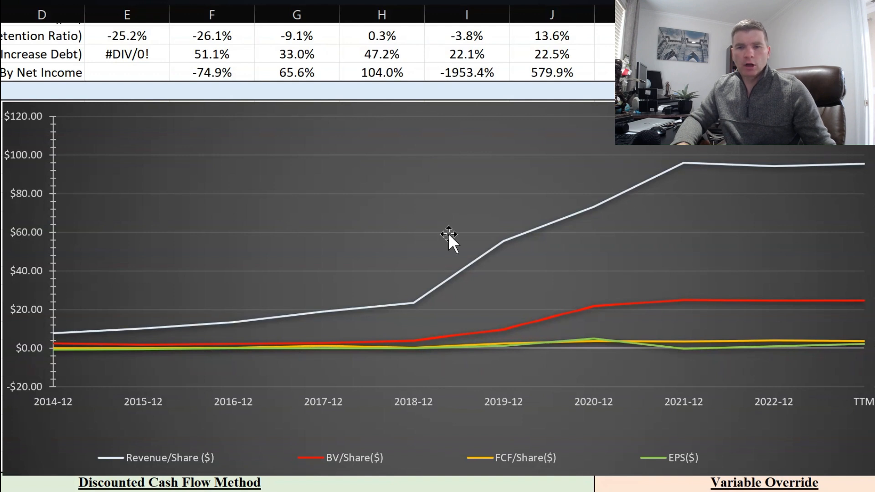
mouse_move(775, 168)
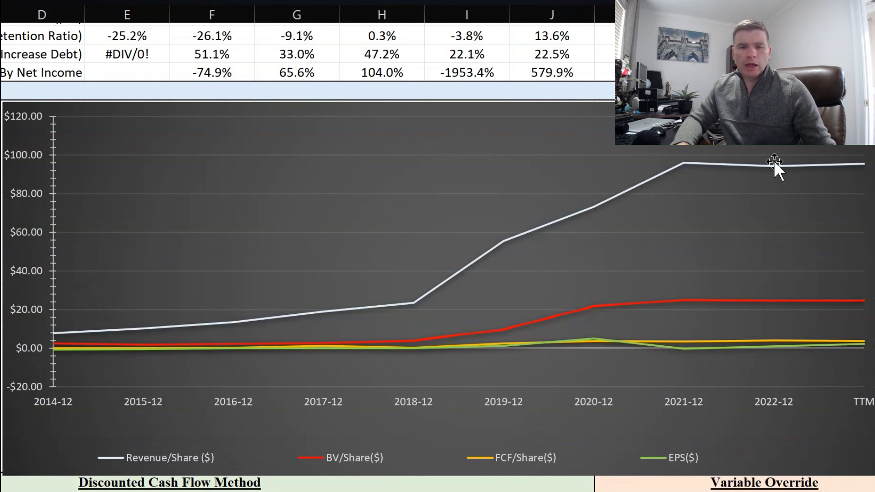
mouse_move(351, 248)
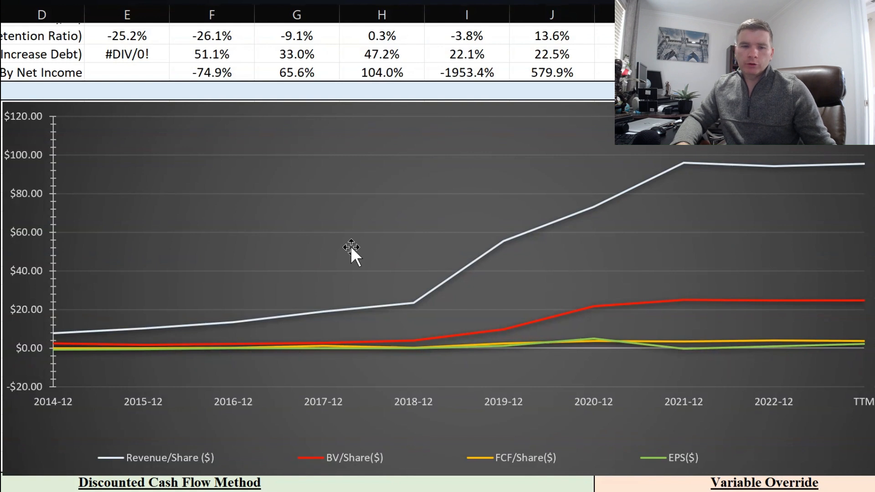
mouse_move(134, 337)
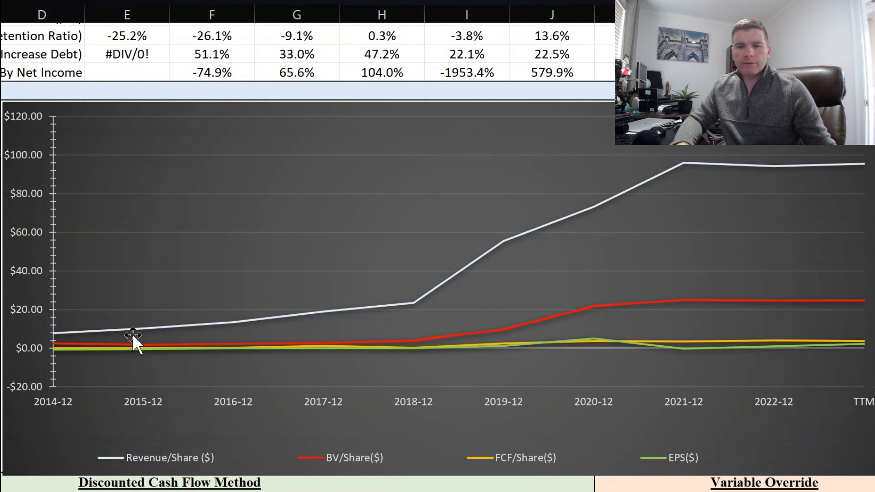
mouse_move(686, 178)
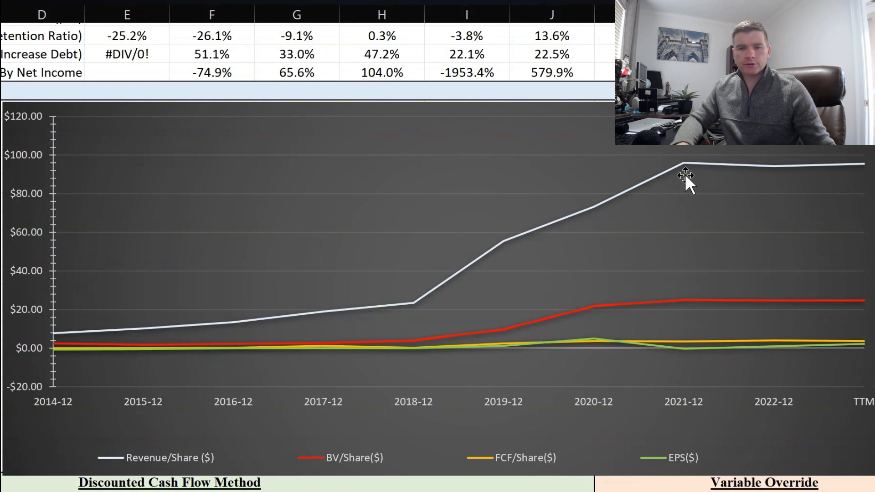
mouse_move(664, 224)
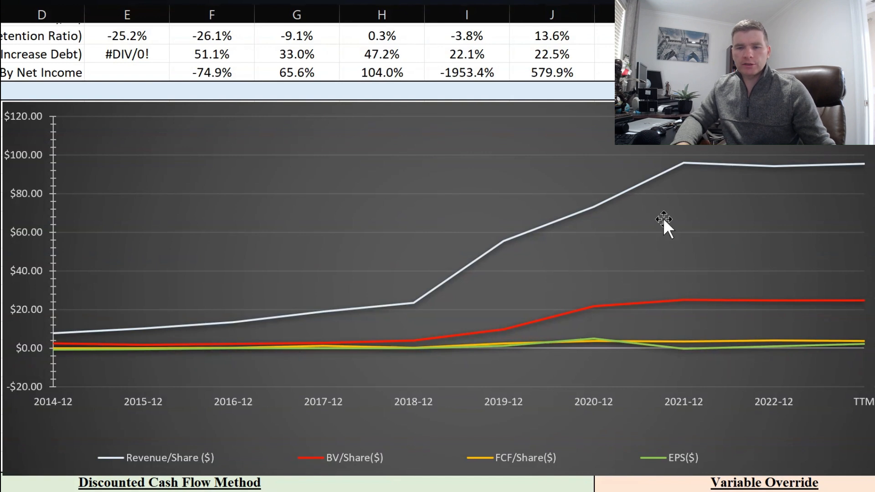
right_click(665, 223)
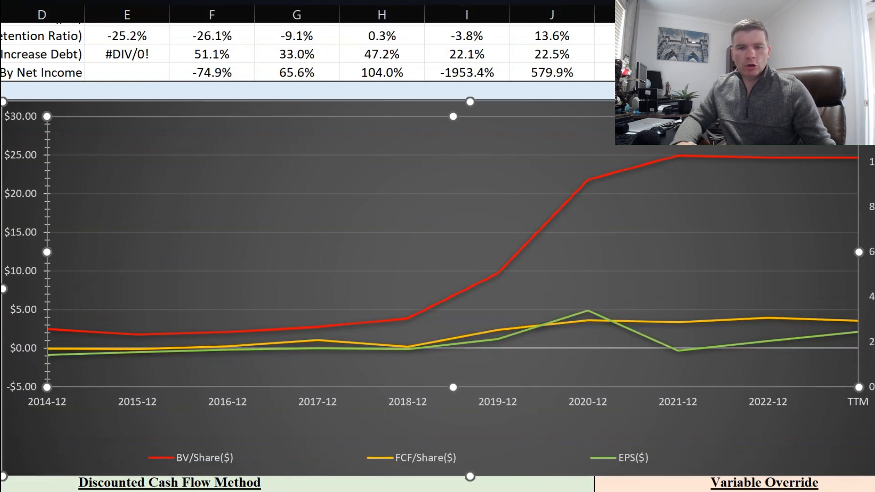
mouse_move(162, 413)
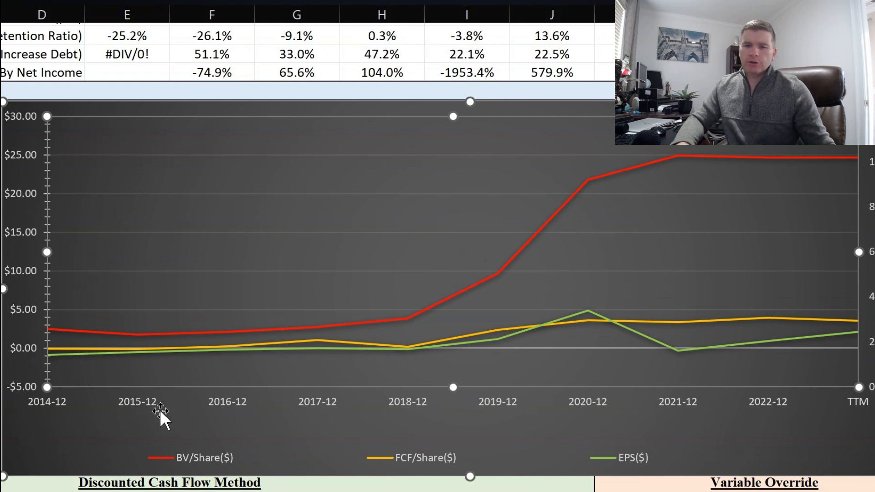
mouse_move(155, 391)
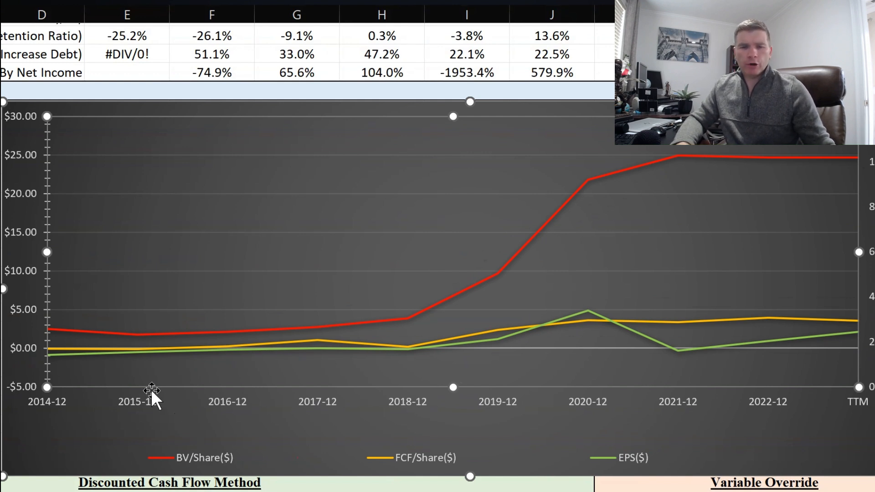
mouse_move(67, 341)
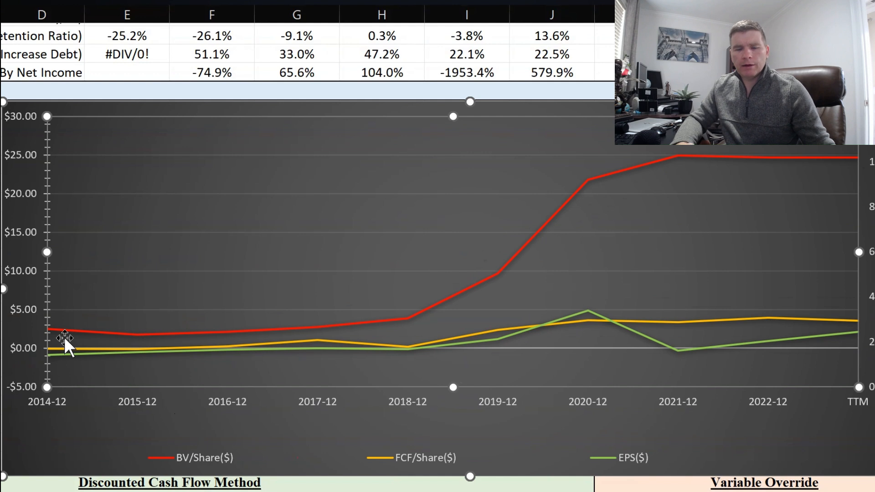
mouse_move(180, 353)
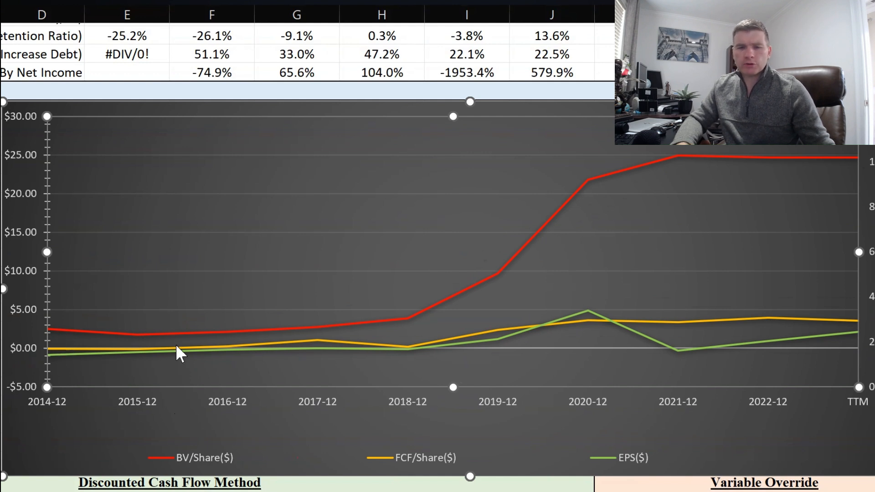
mouse_move(406, 343)
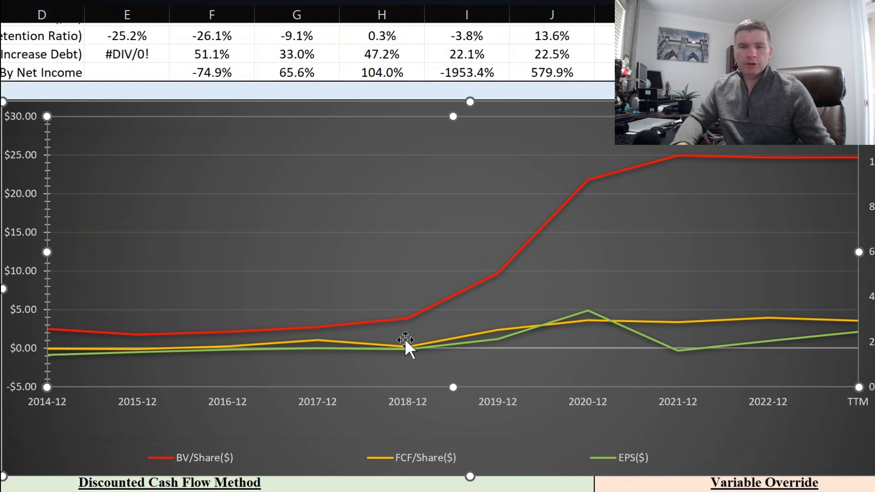
mouse_move(421, 340)
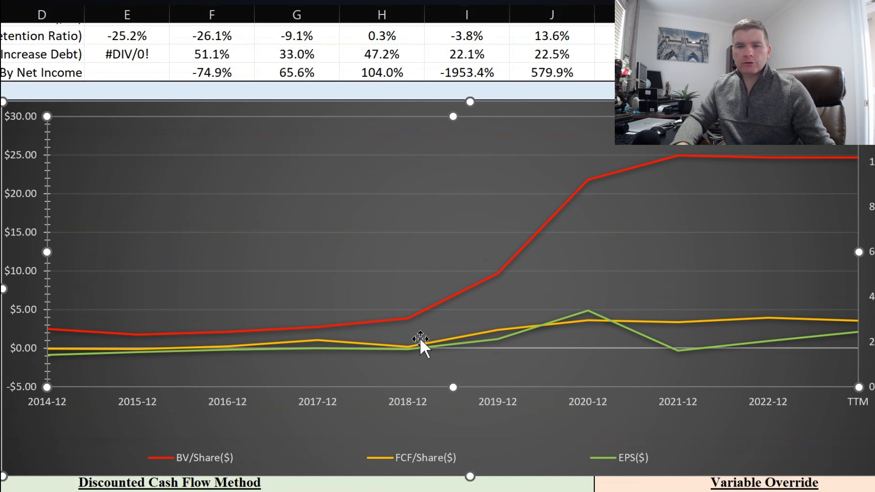
mouse_move(480, 295)
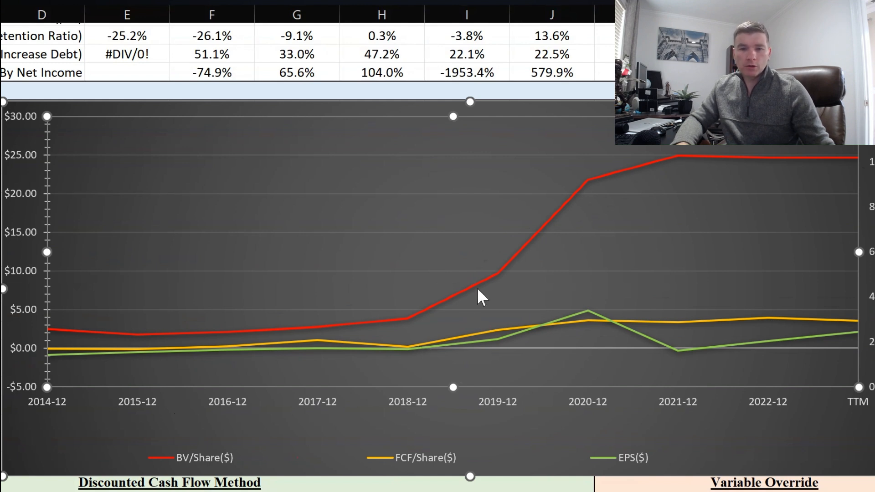
mouse_move(421, 355)
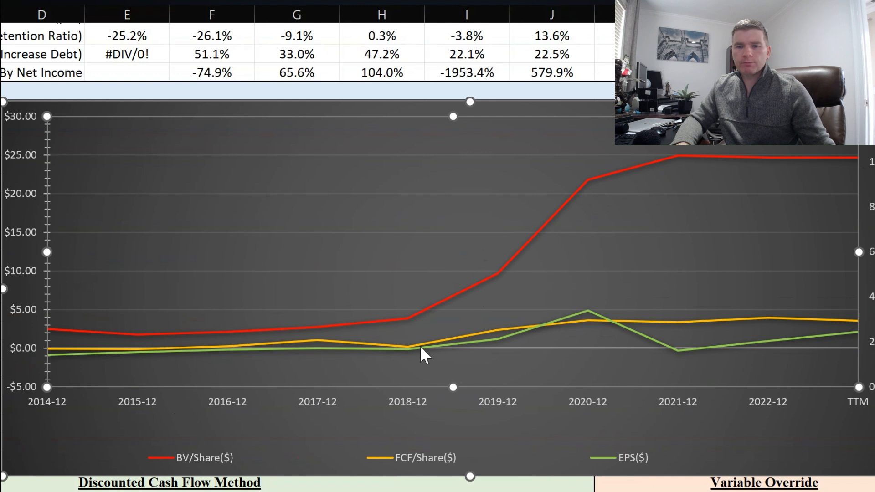
mouse_move(511, 282)
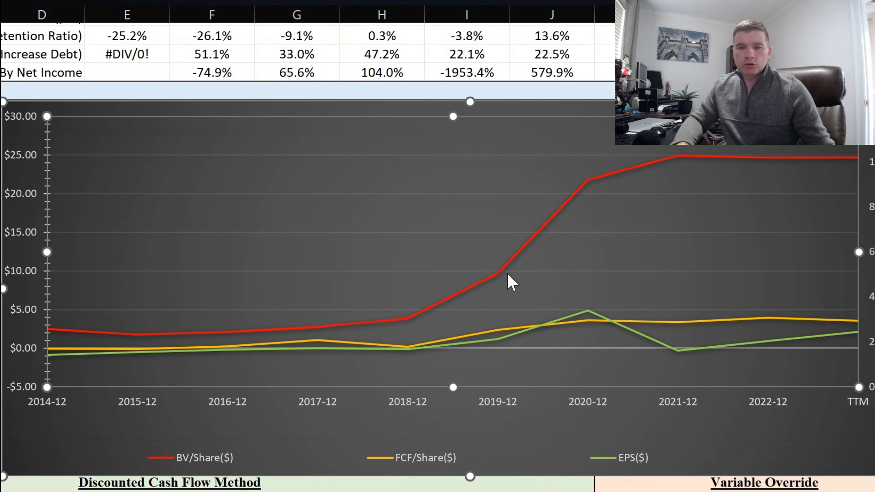
mouse_move(597, 202)
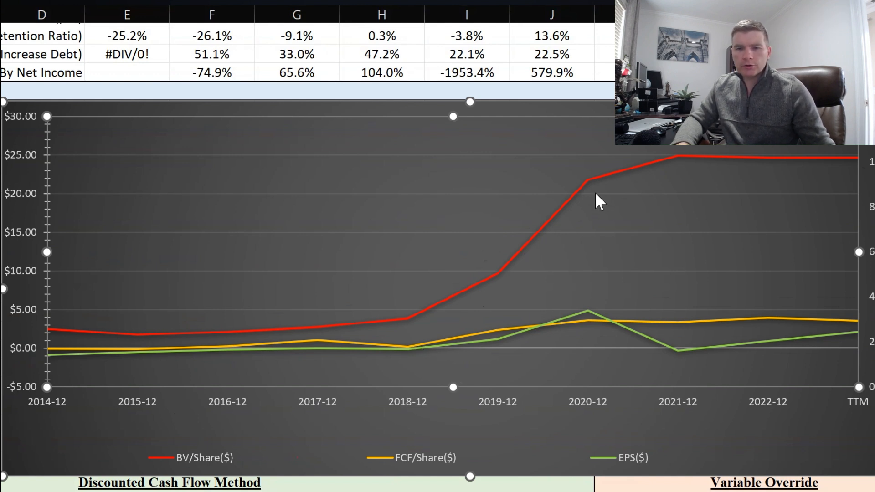
mouse_move(597, 189)
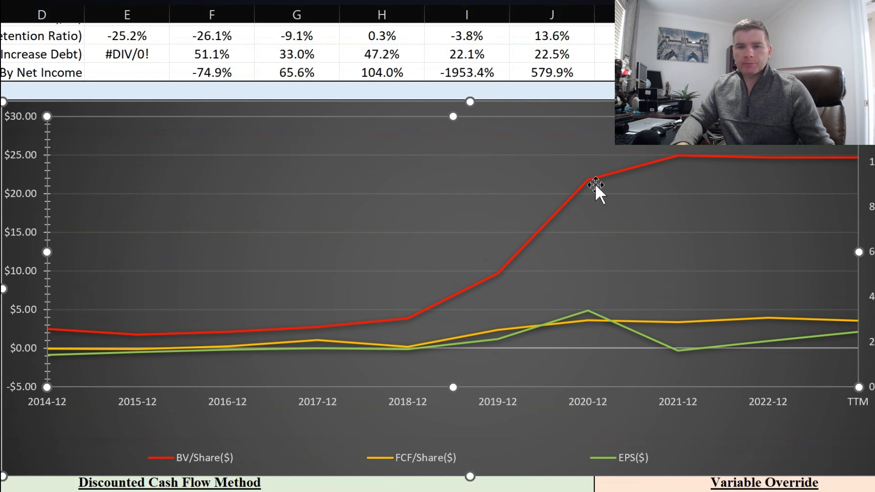
mouse_move(695, 184)
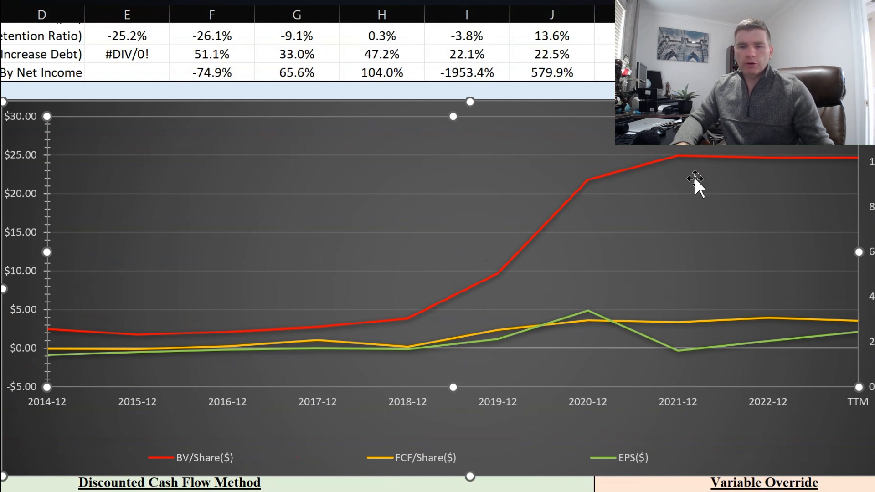
mouse_move(701, 183)
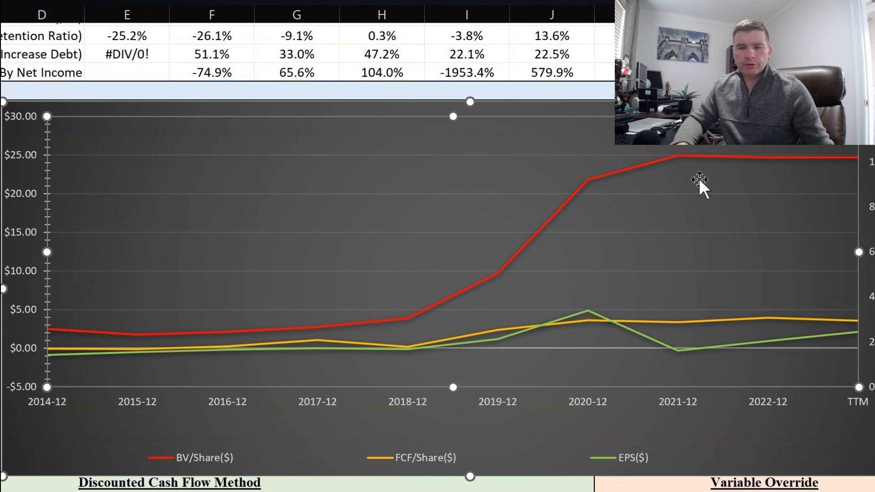
mouse_move(187, 363)
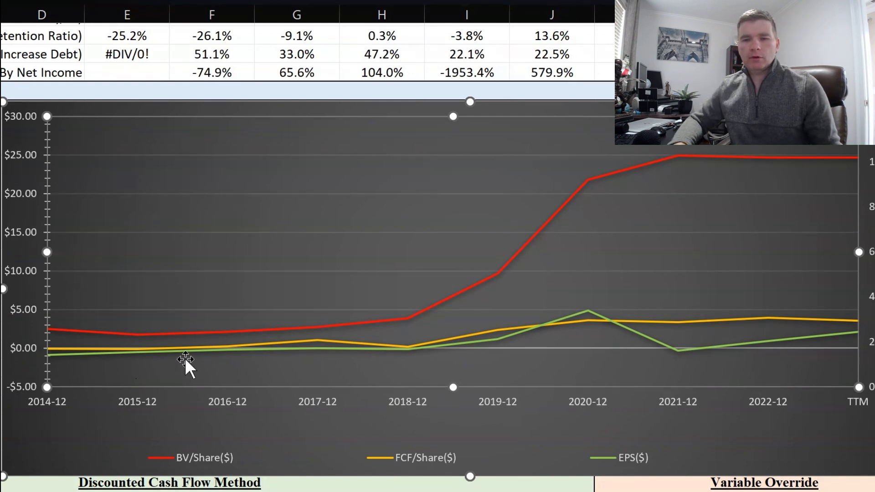
mouse_move(177, 385)
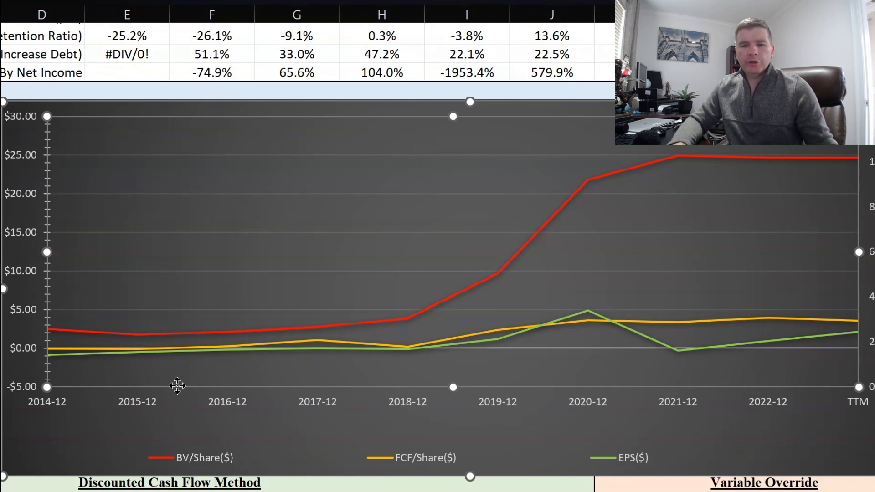
mouse_move(186, 398)
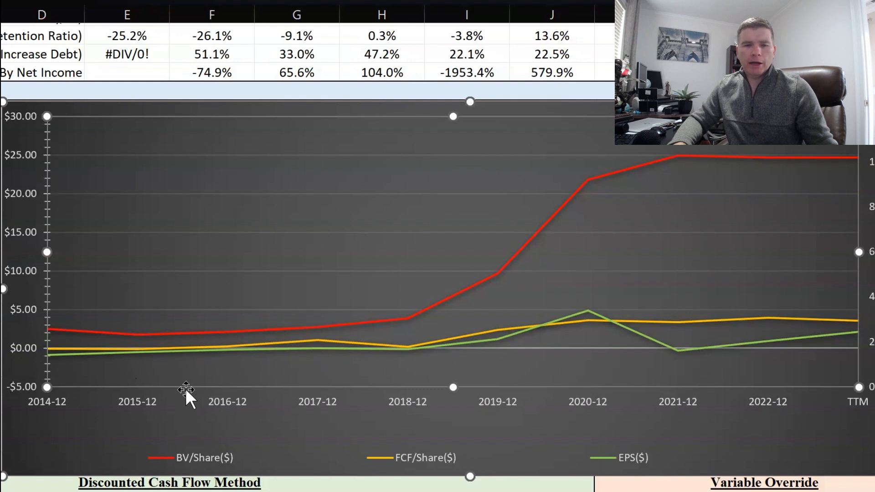
mouse_move(110, 388)
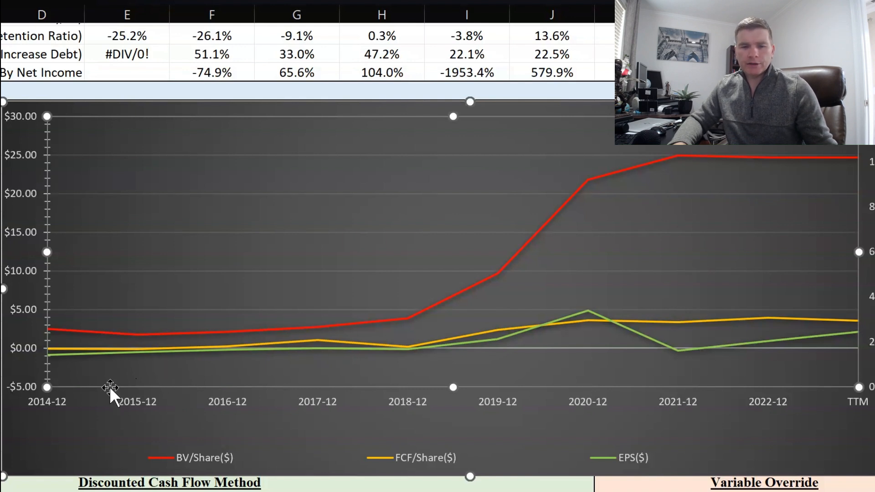
mouse_move(81, 396)
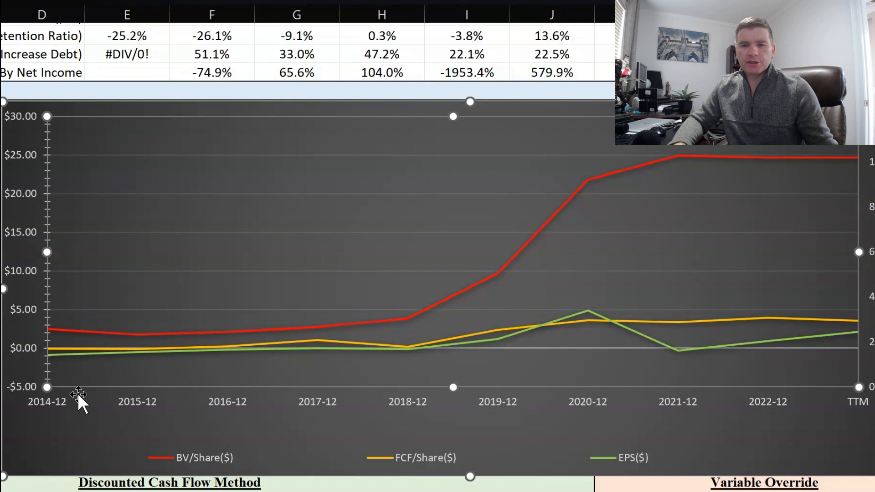
mouse_move(311, 369)
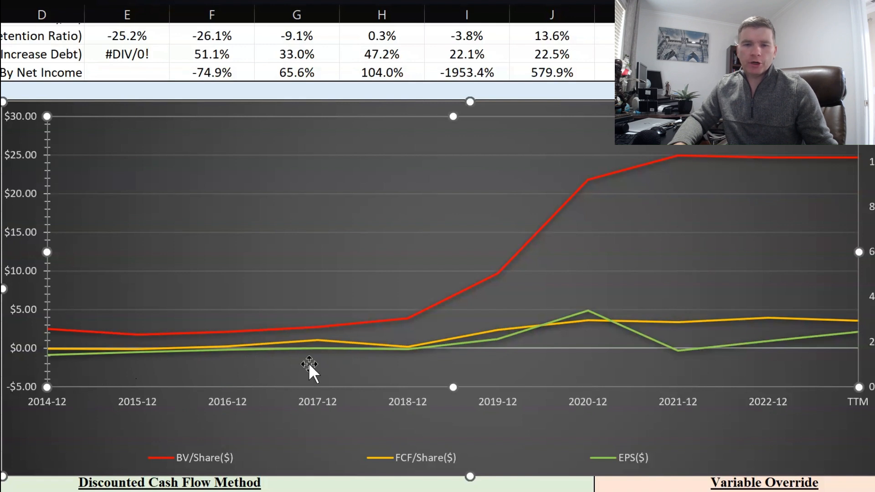
mouse_move(477, 365)
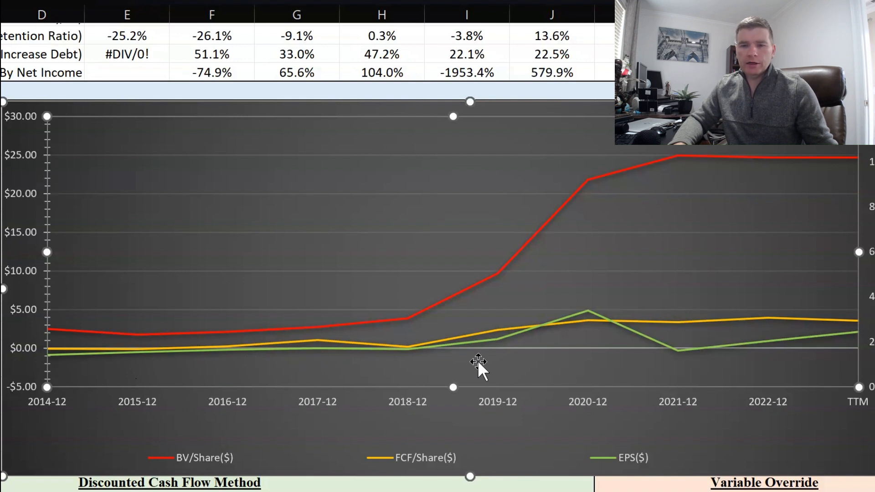
mouse_move(656, 351)
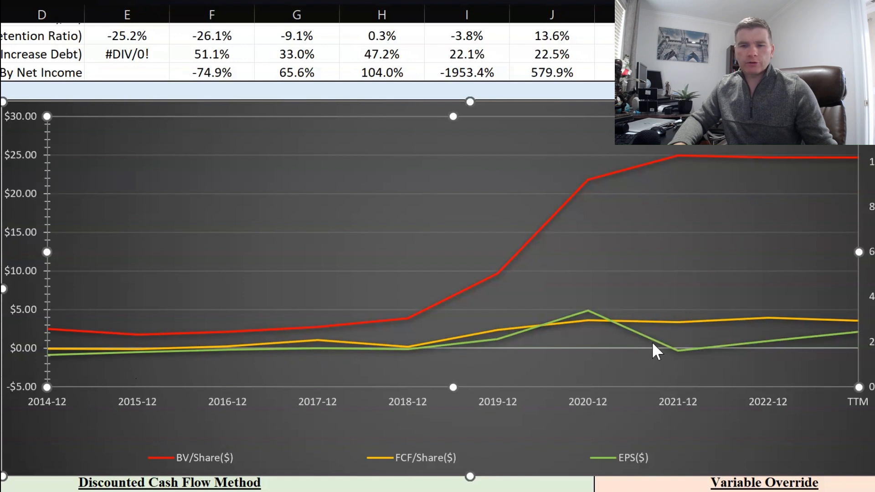
mouse_move(753, 351)
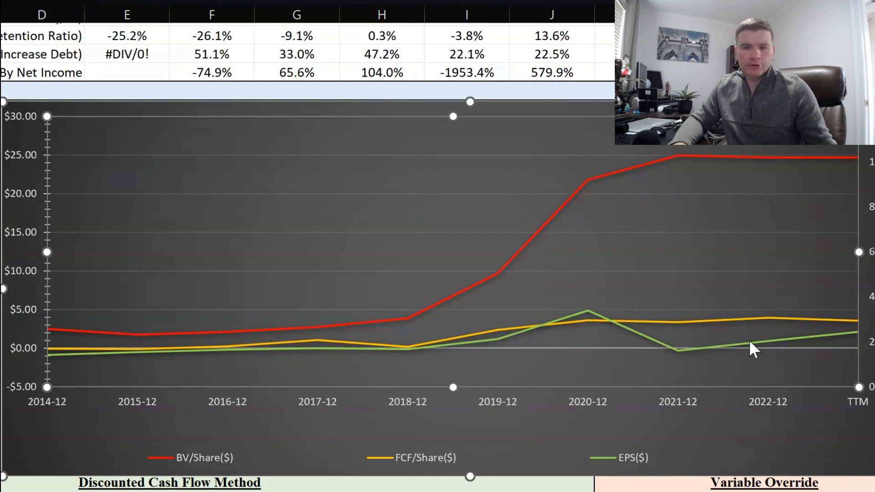
mouse_move(773, 347)
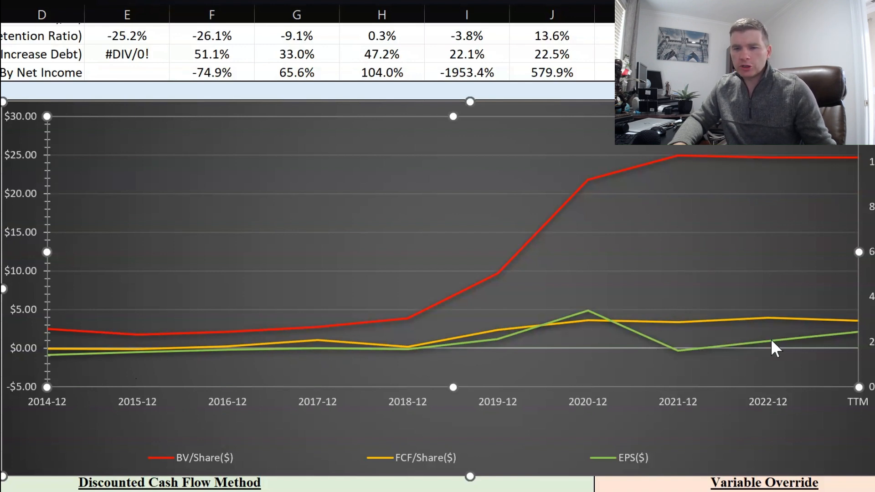
mouse_move(775, 345)
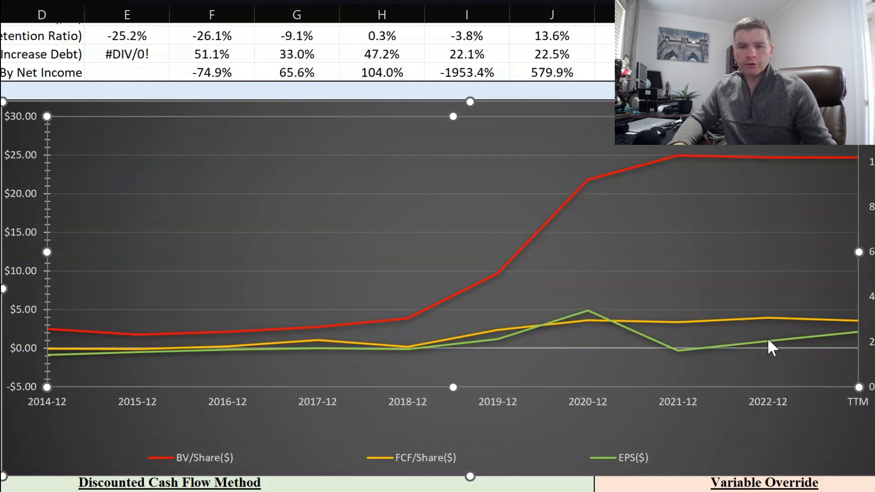
mouse_move(441, 371)
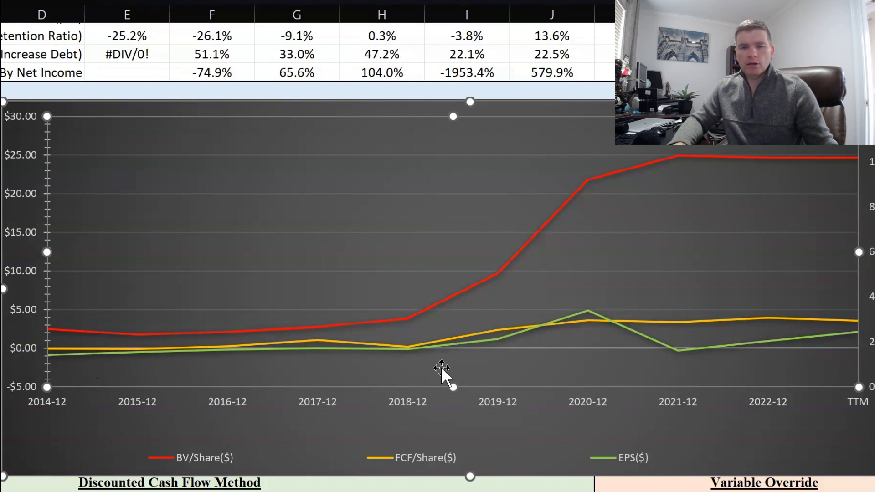
mouse_move(343, 391)
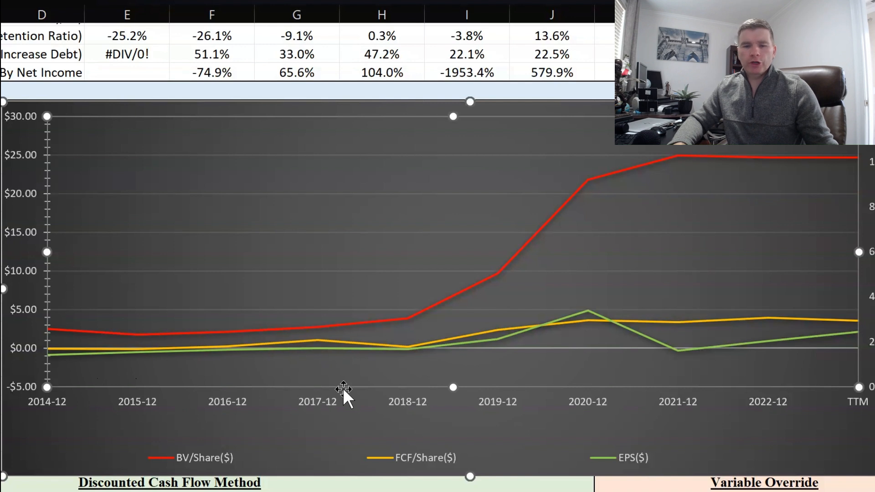
mouse_move(320, 382)
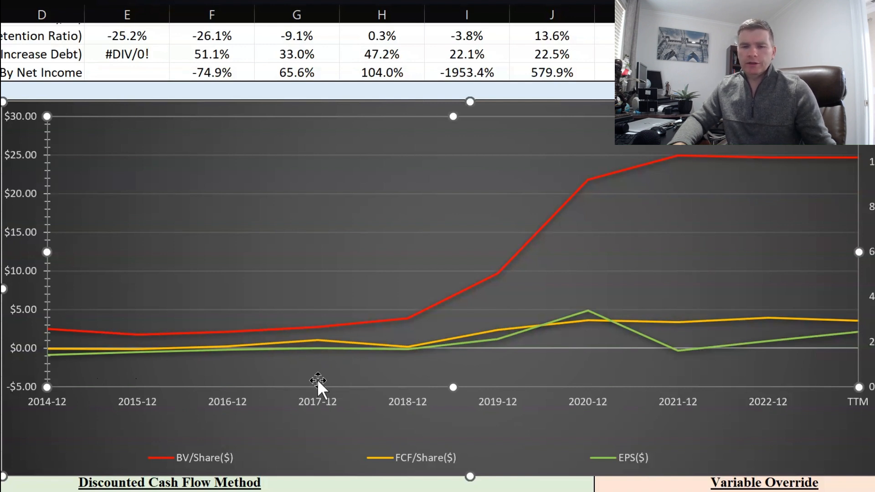
mouse_move(350, 387)
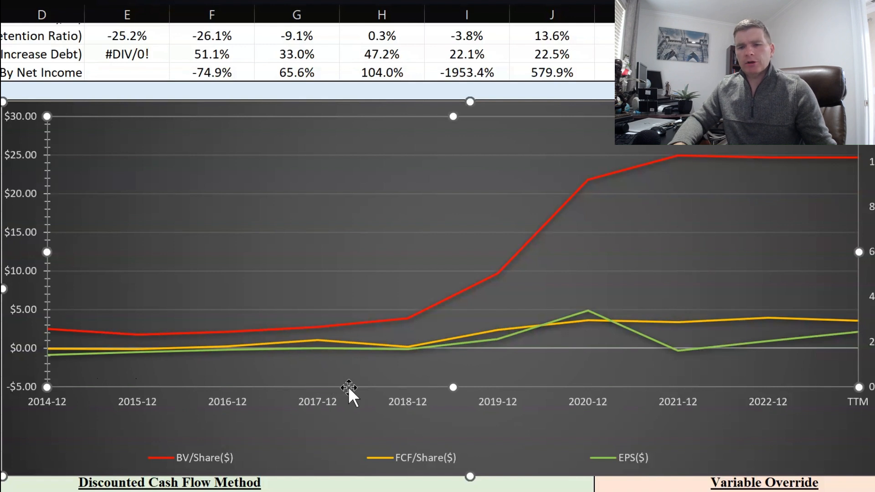
mouse_move(669, 371)
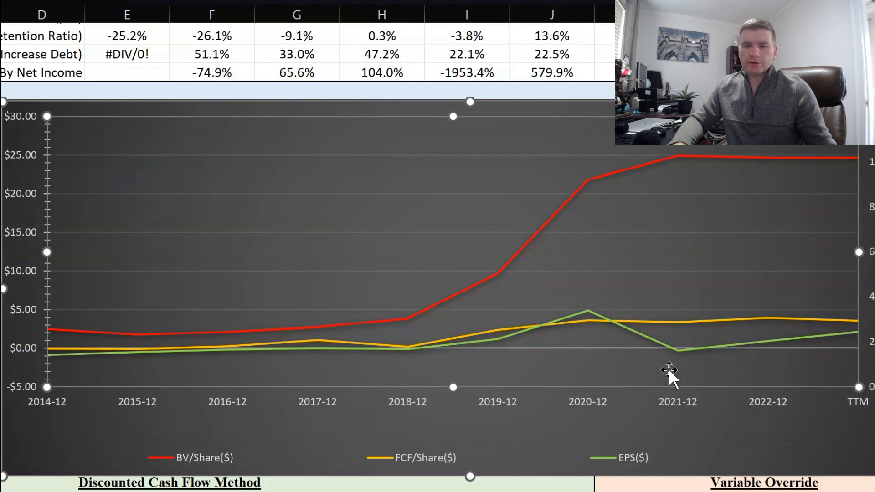
mouse_move(668, 427)
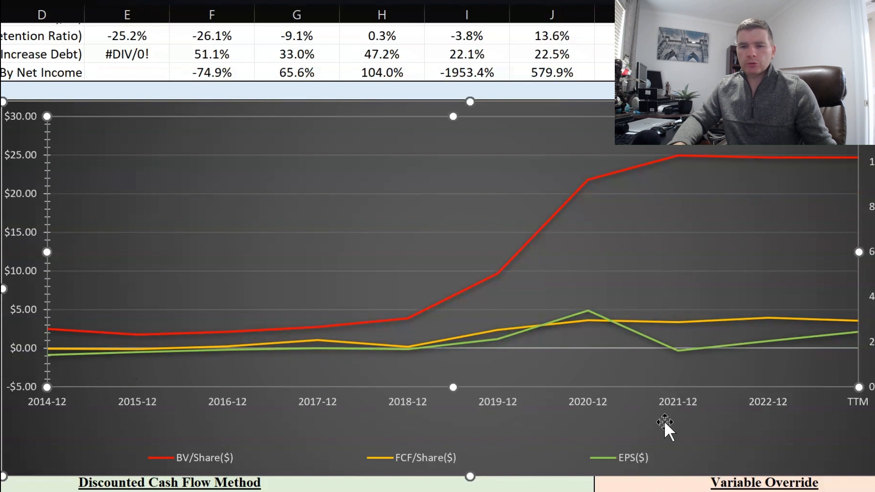
mouse_move(851, 408)
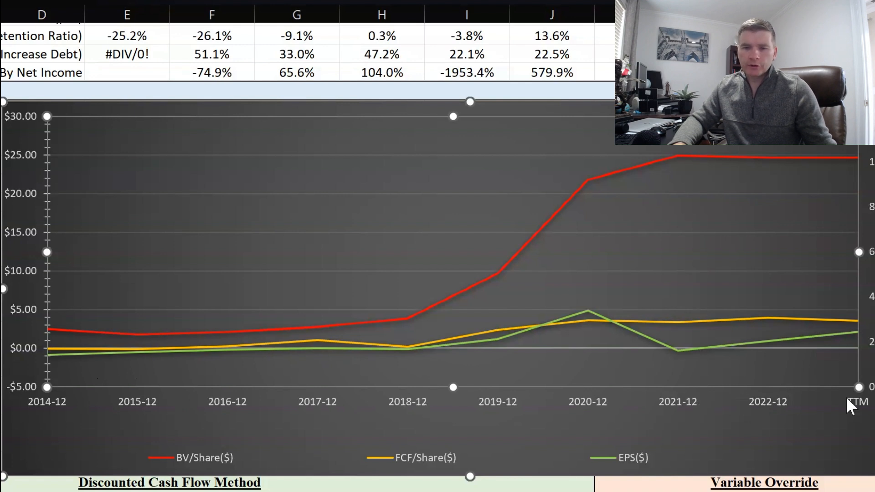
mouse_move(716, 368)
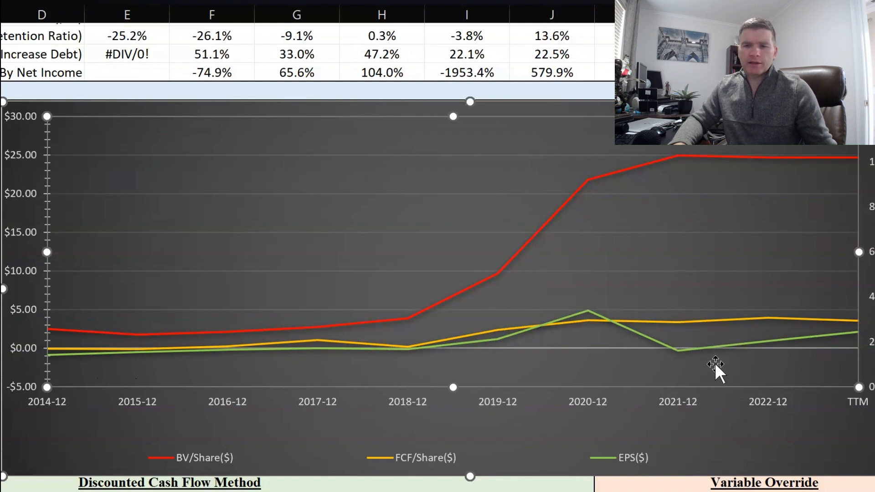
mouse_move(826, 357)
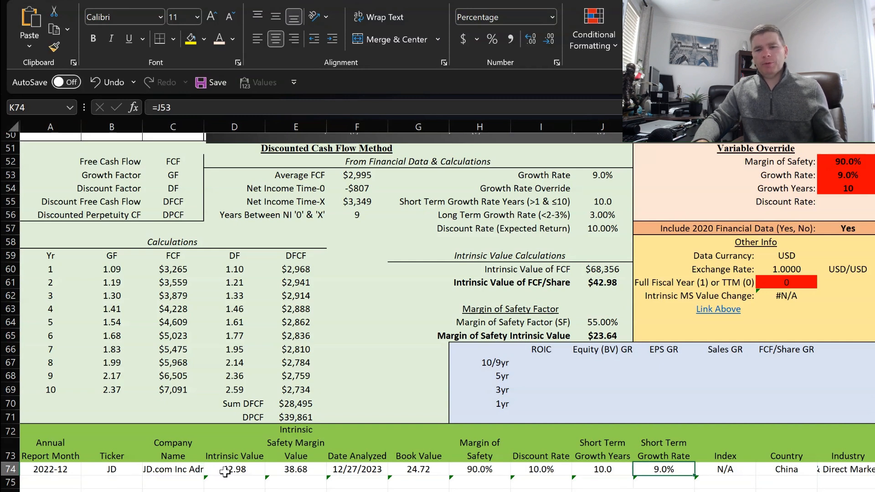
click(234, 469)
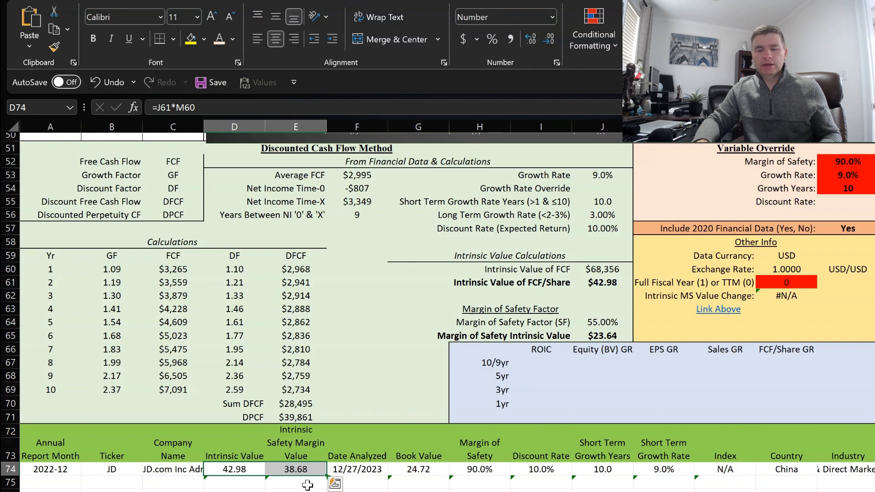
click(664, 469)
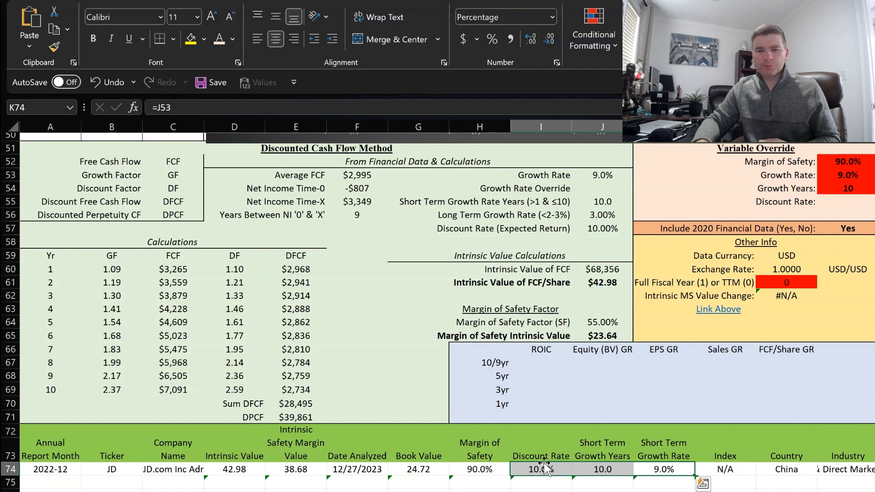
mouse_move(644, 477)
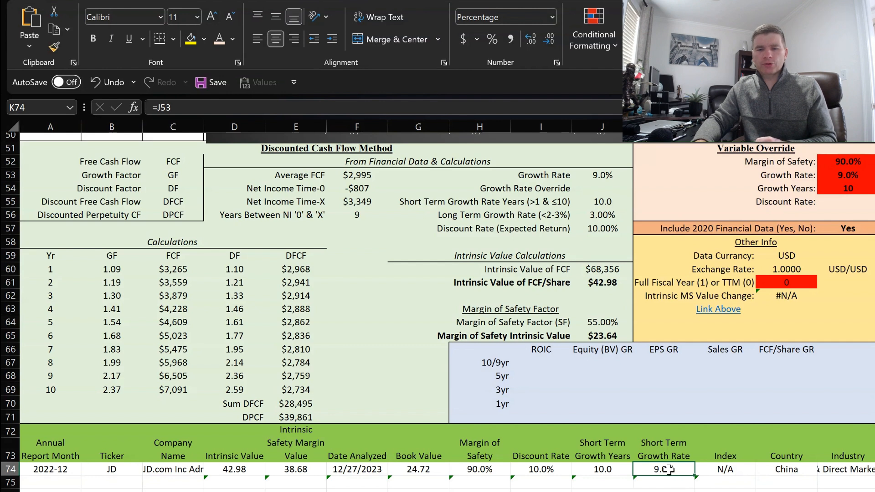
mouse_move(488, 467)
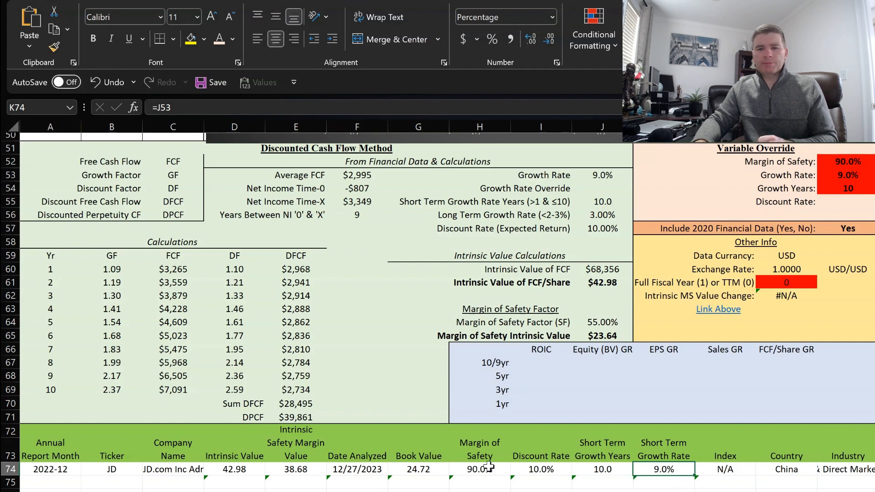
click(480, 470)
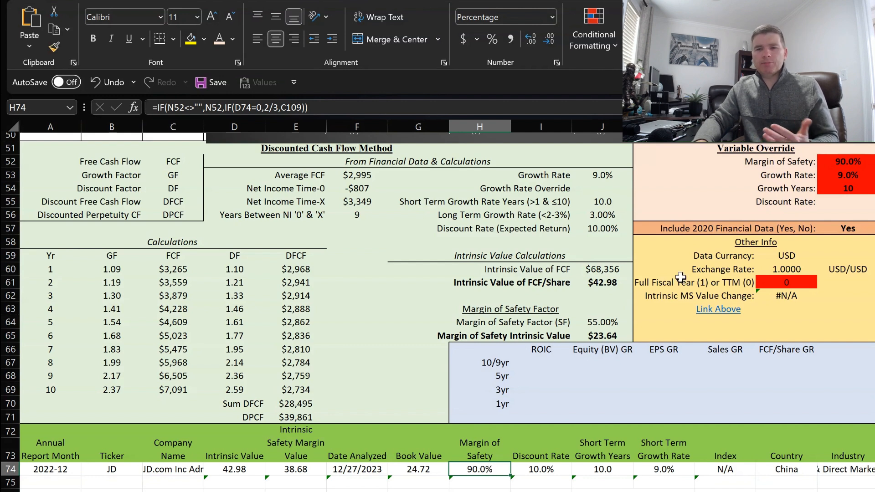
click(843, 175)
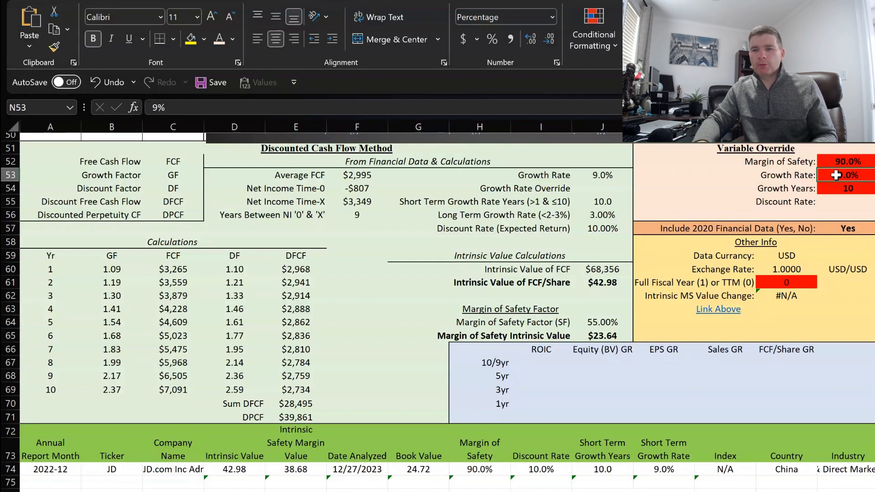
Step: Change the Margin of Safety override to 60% and check the intrinsic safety margin value
click(845, 161)
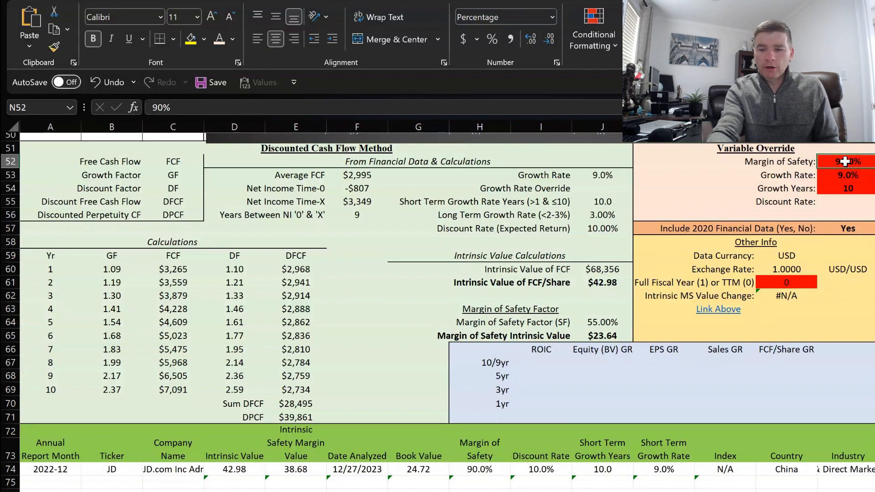
text(60%)
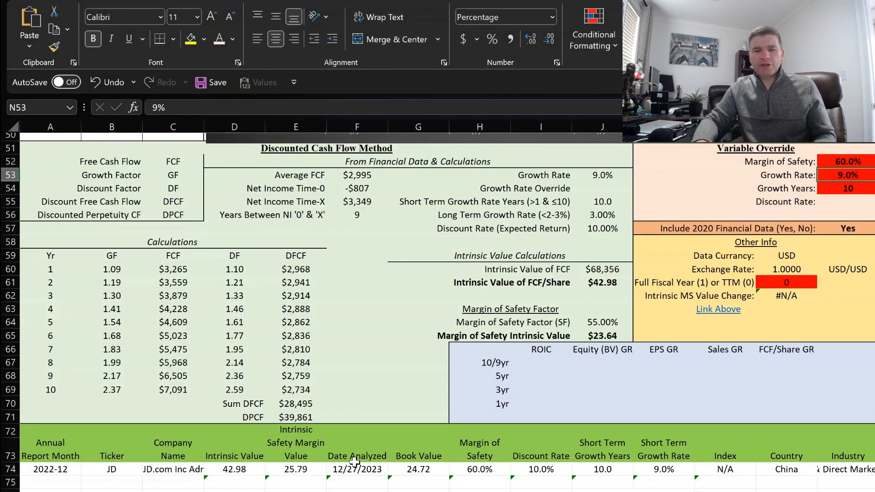
click(295, 469)
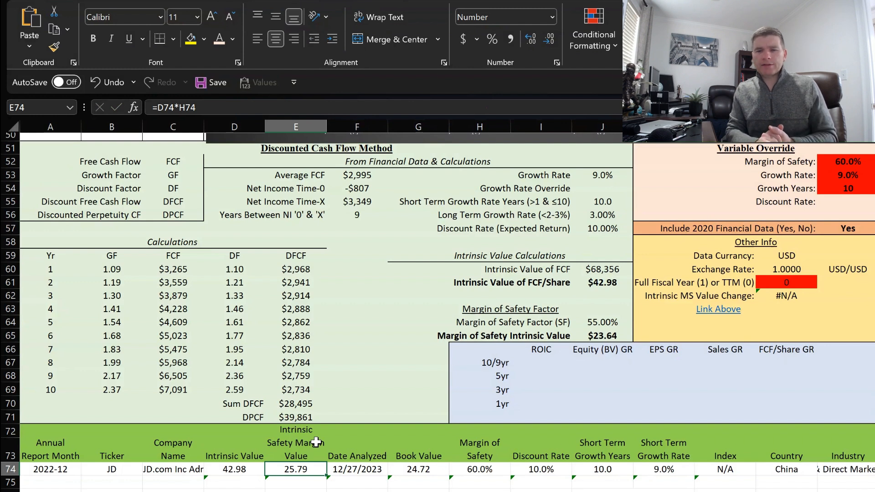
mouse_move(327, 435)
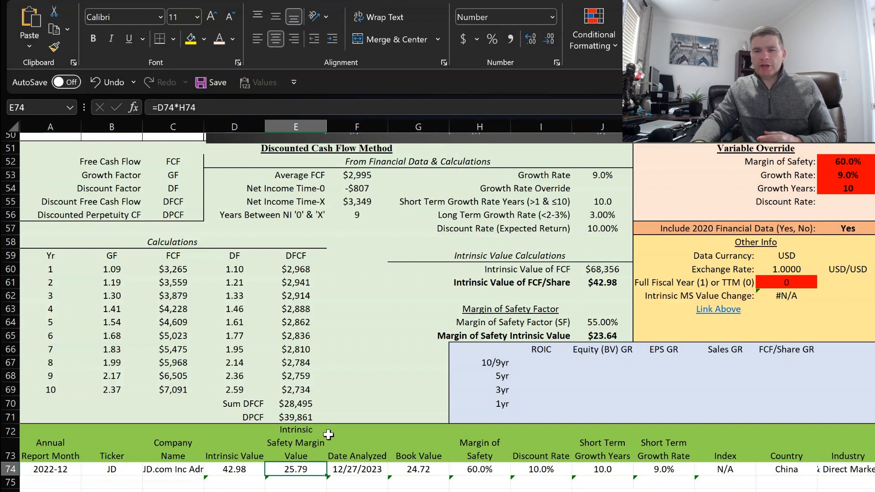
scroll(down, 3)
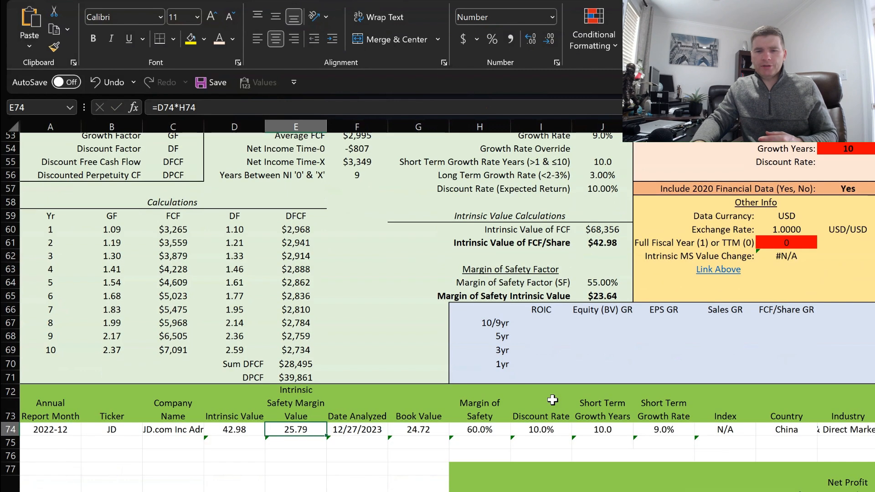
scroll(down, 3)
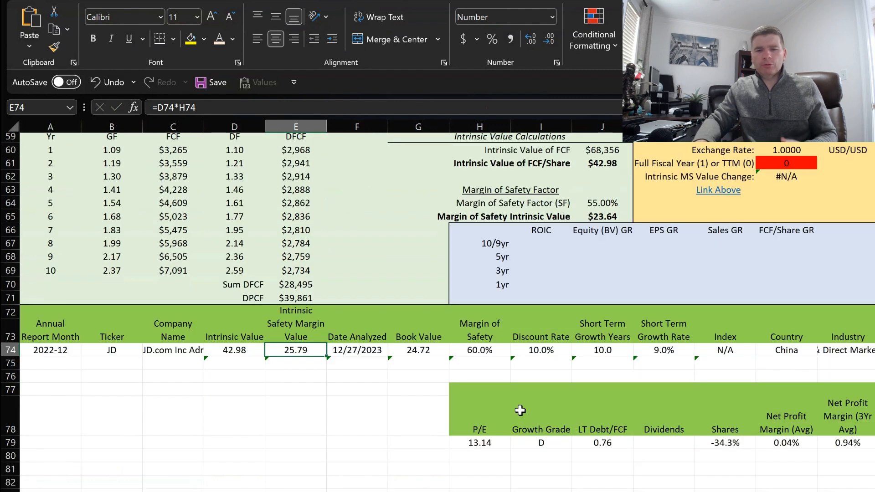
mouse_move(466, 432)
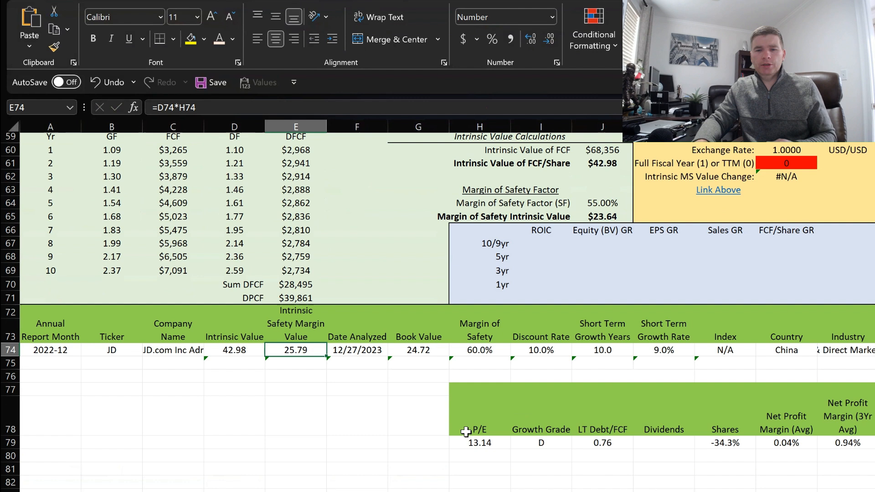
click(479, 442)
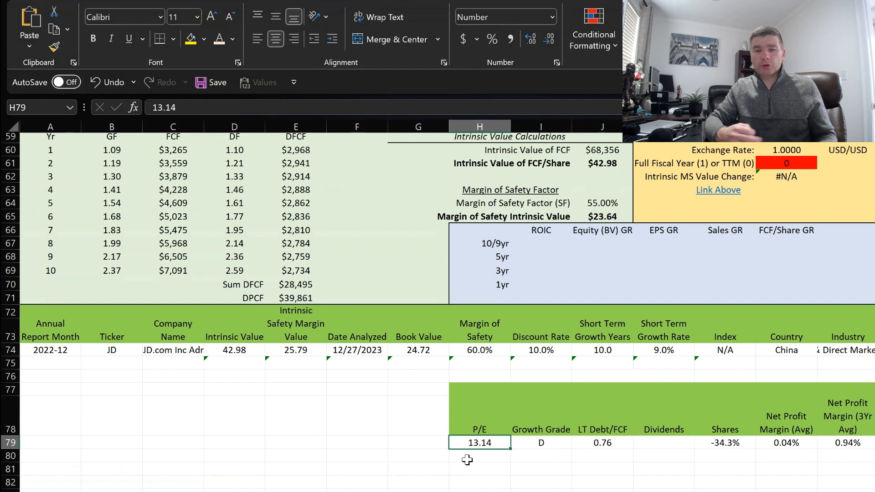
click(596, 417)
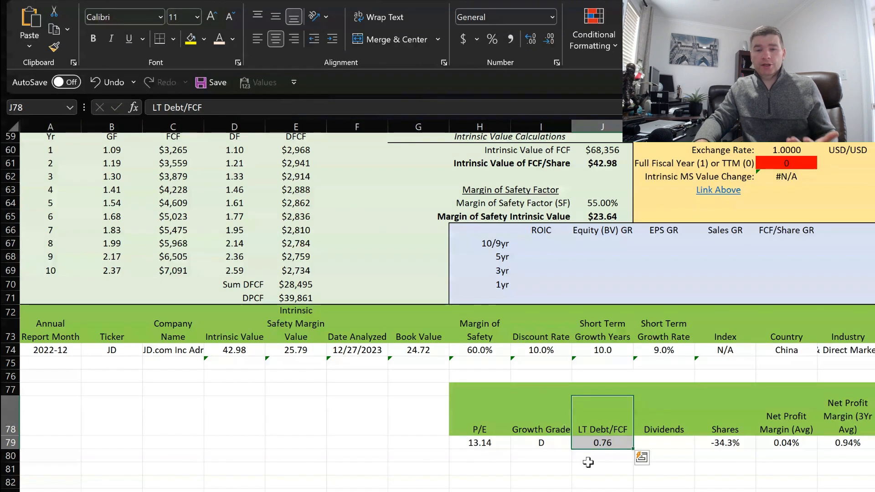
click(602, 442)
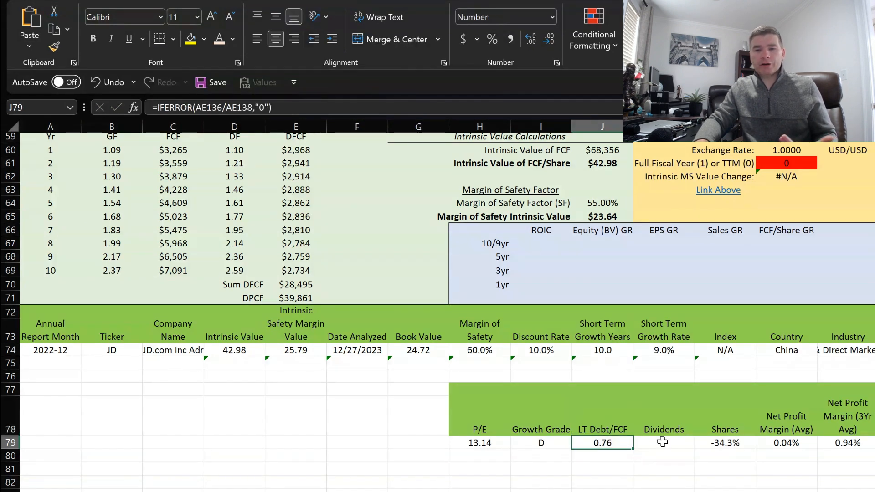
click(726, 443)
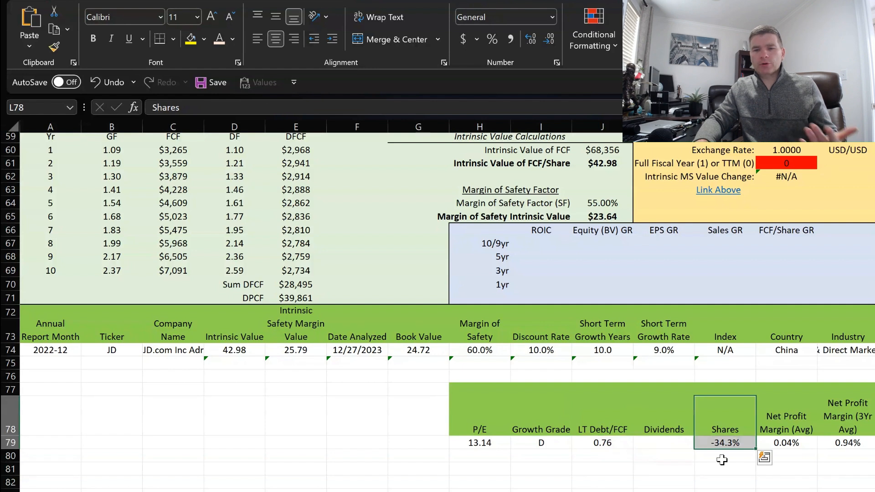
click(724, 456)
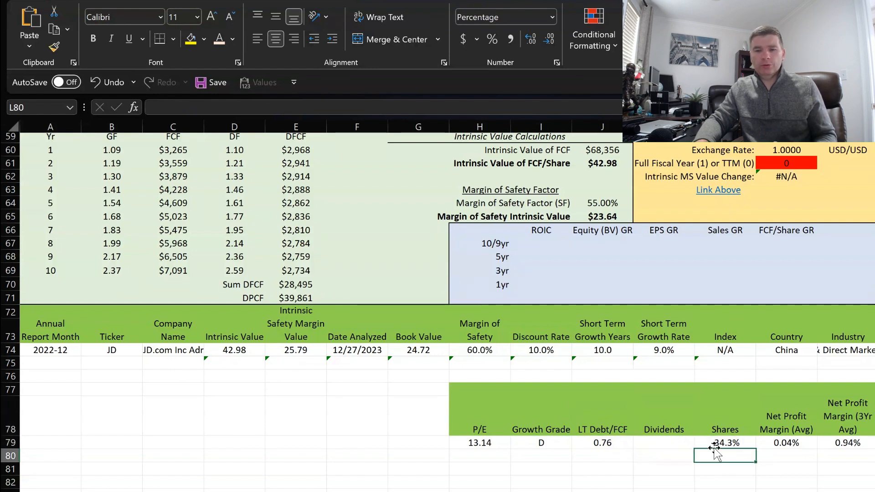
click(724, 443)
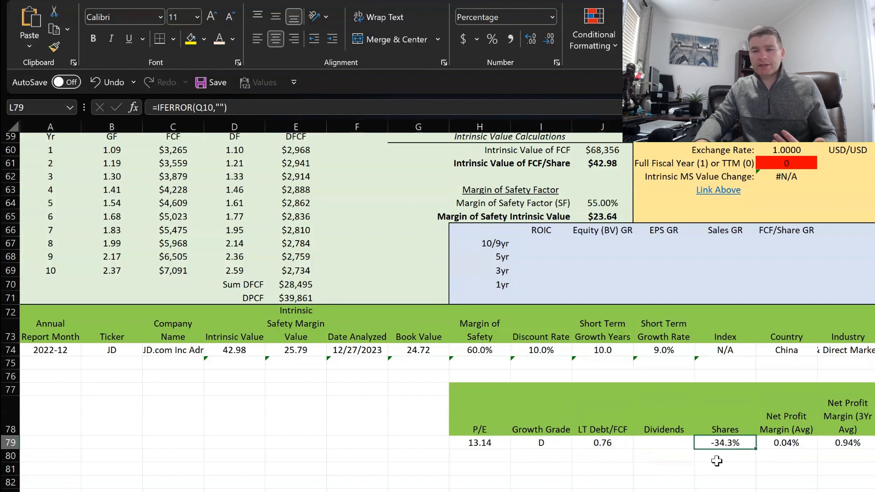
mouse_move(781, 443)
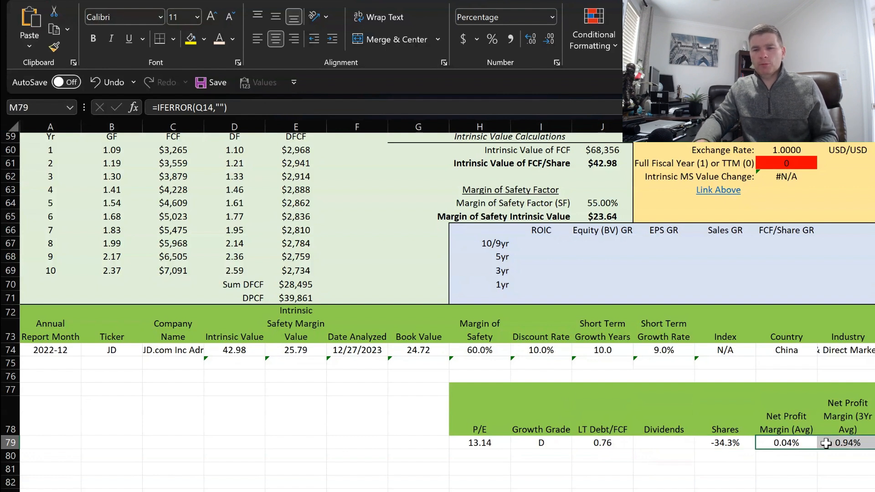
click(786, 422)
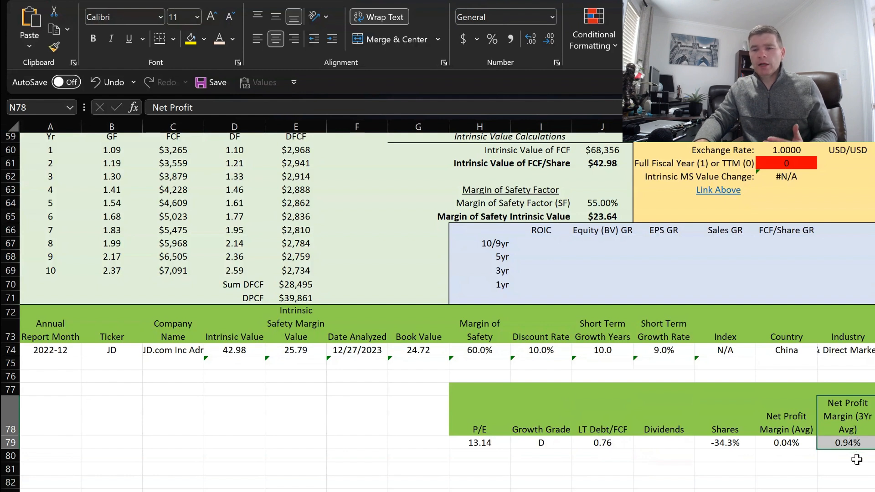
click(787, 443)
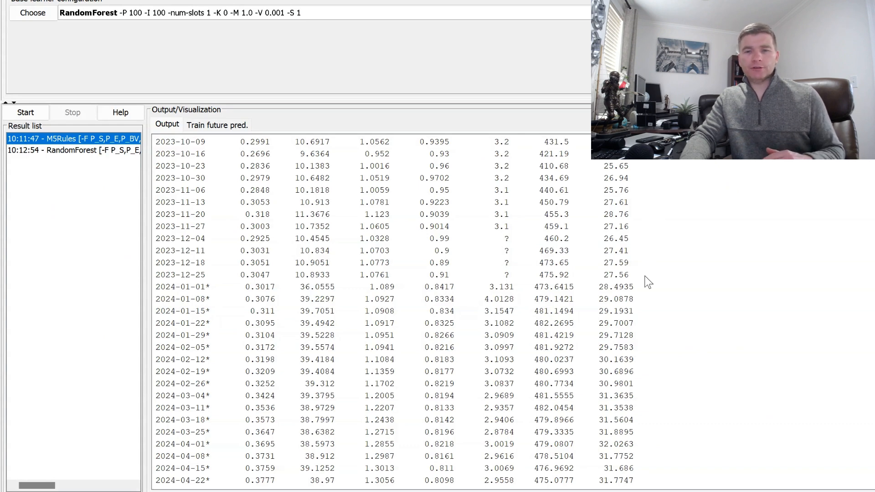
mouse_move(643, 279)
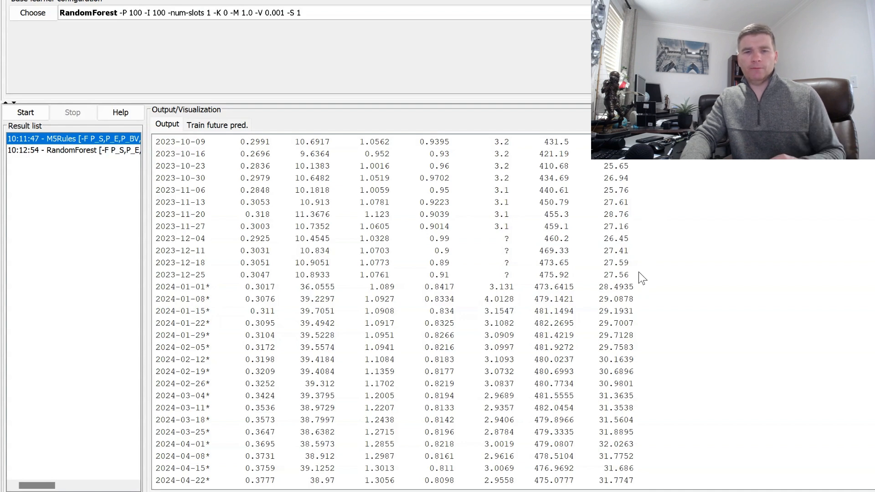
mouse_move(641, 273)
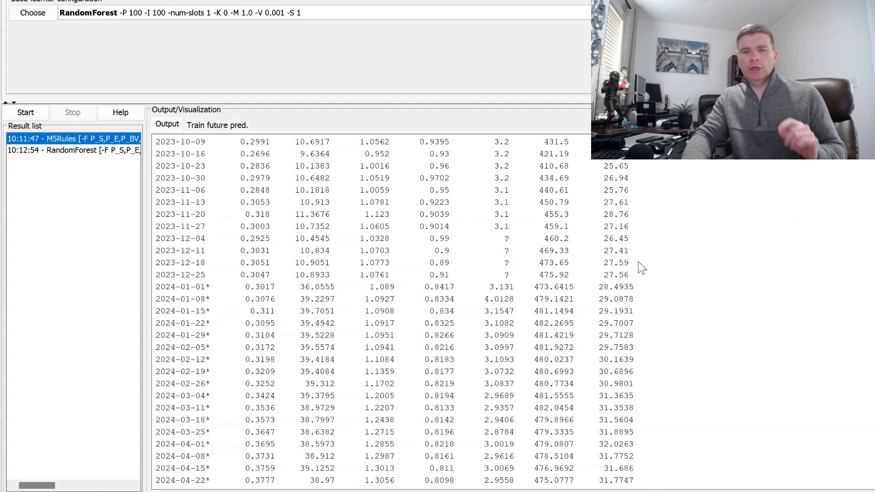
mouse_move(639, 283)
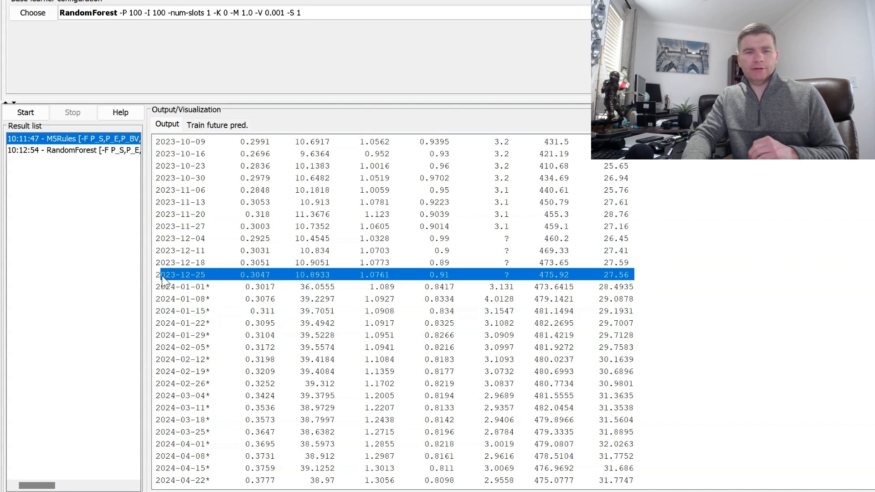
mouse_move(257, 279)
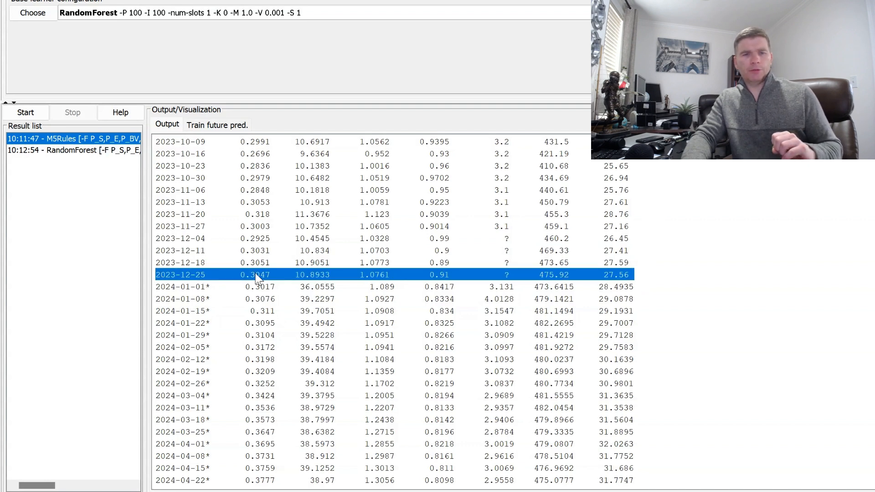
mouse_move(371, 286)
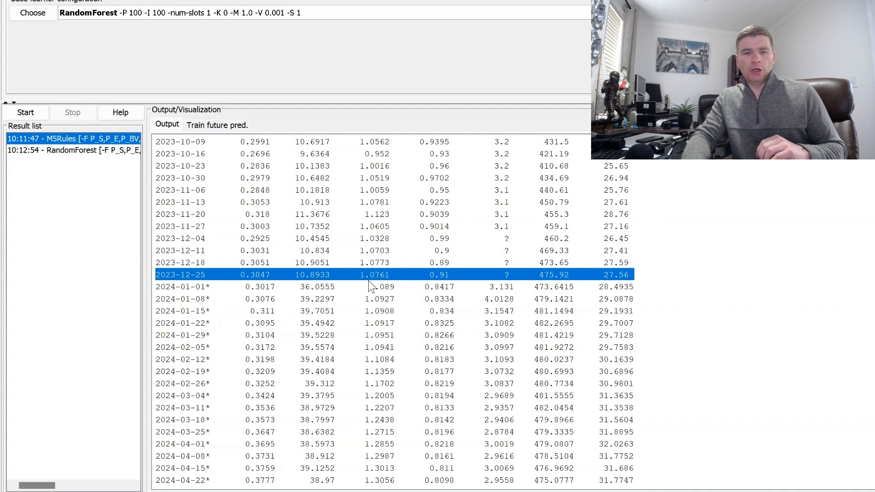
mouse_move(218, 281)
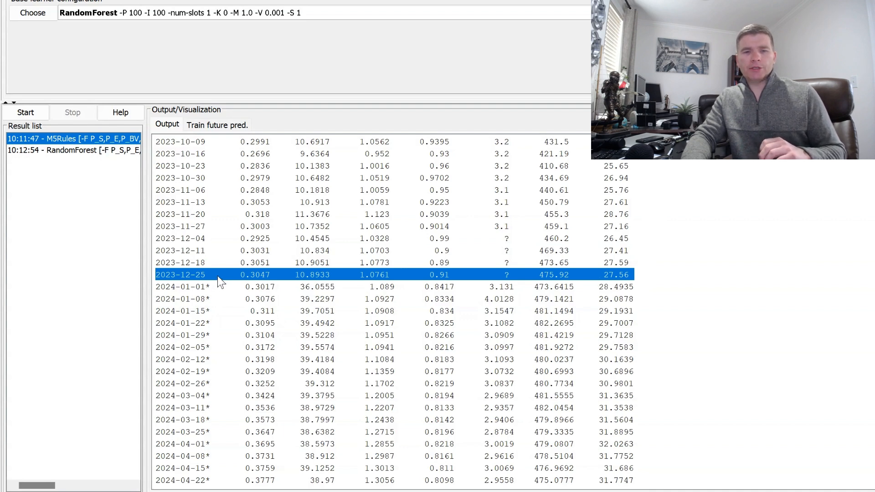
mouse_move(194, 283)
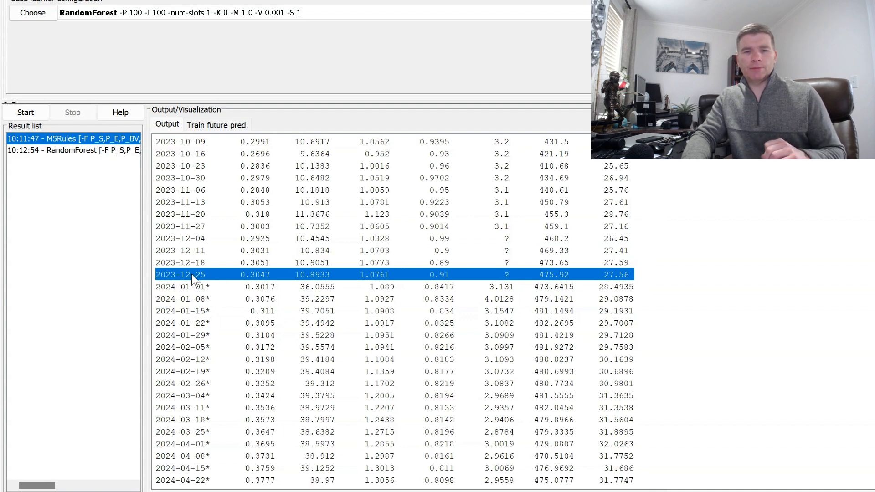
mouse_move(215, 282)
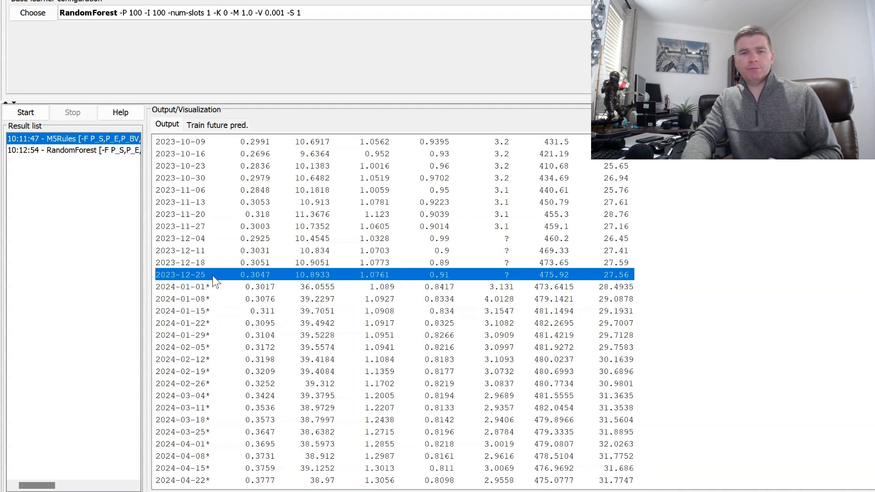
mouse_move(558, 279)
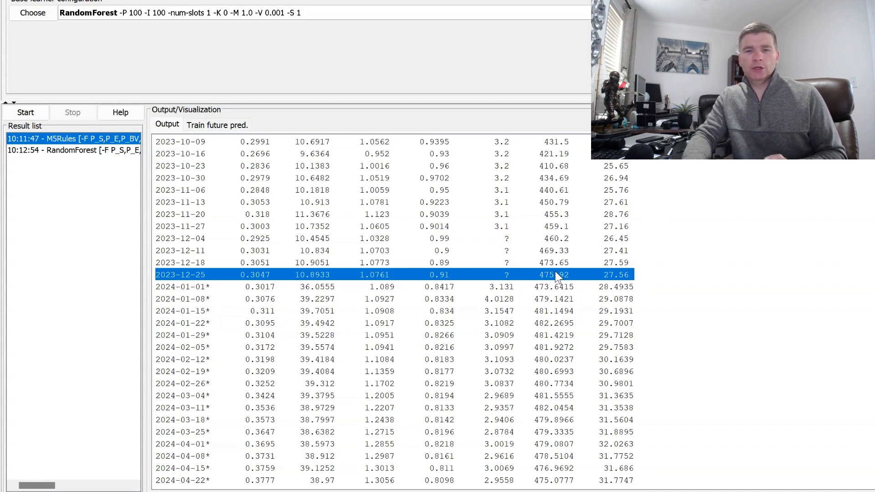
mouse_move(639, 282)
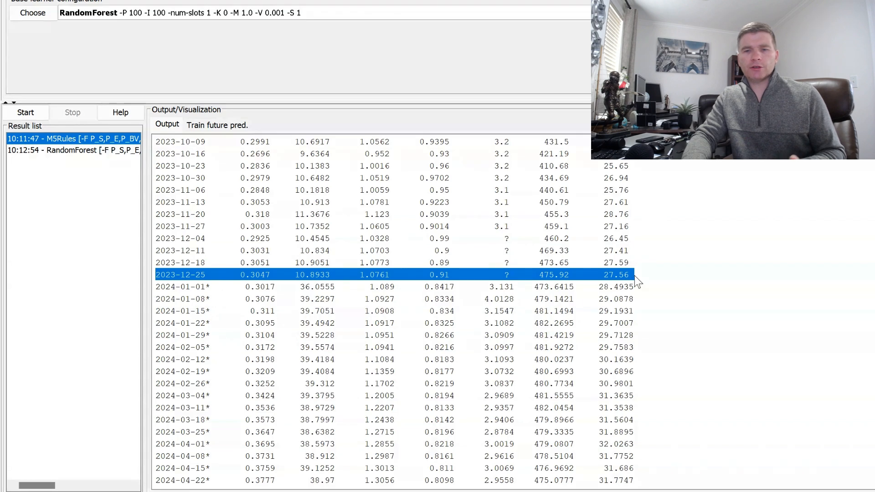
mouse_move(634, 273)
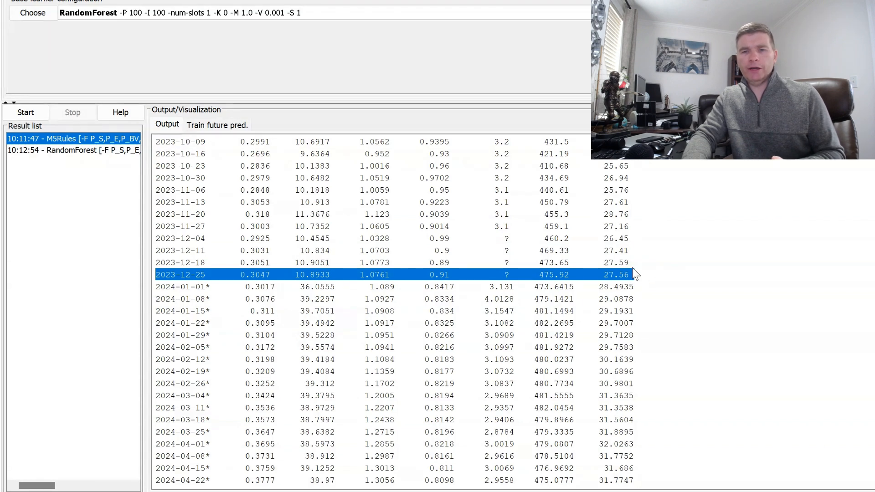
mouse_move(639, 282)
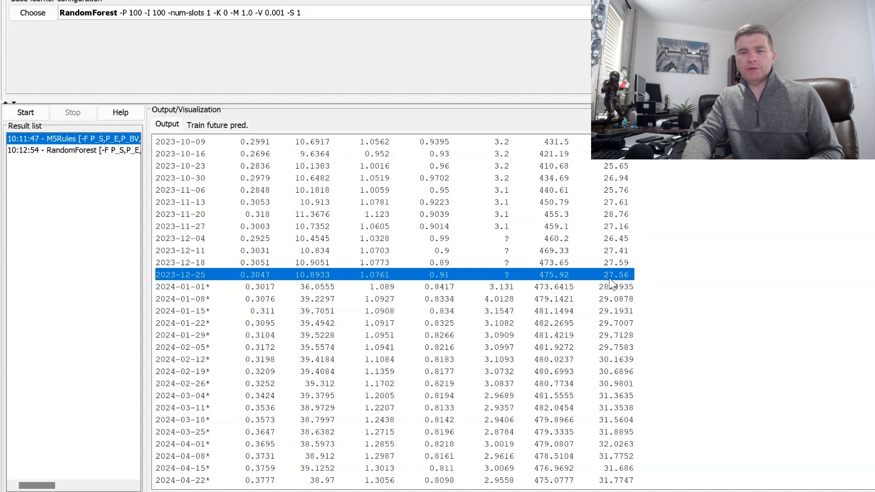
mouse_move(561, 279)
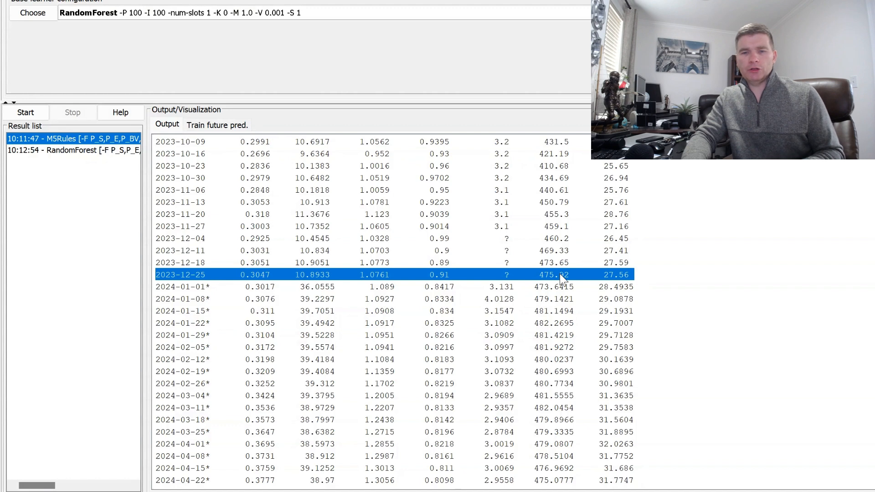
mouse_move(457, 245)
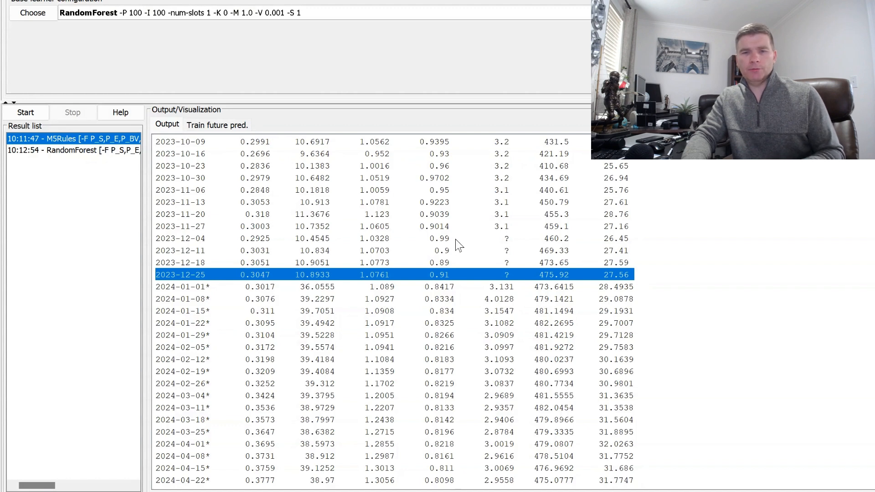
mouse_move(329, 262)
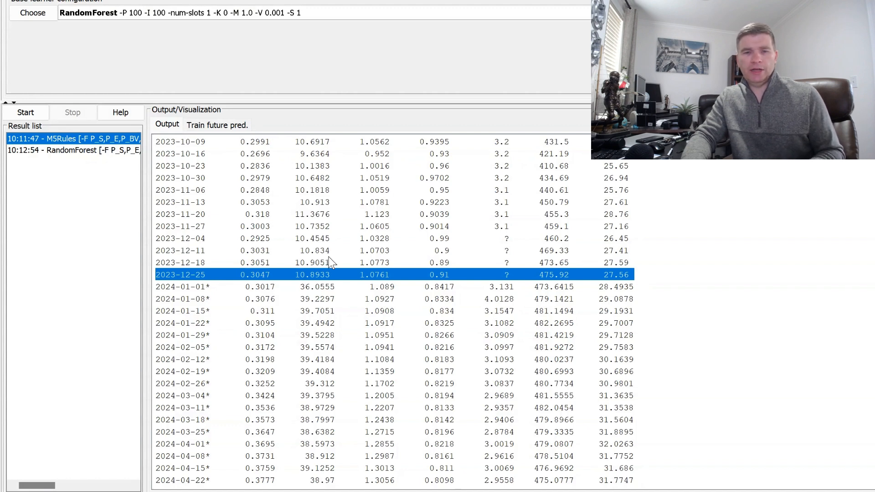
Step: Scroll the M5Rules forecast to late December 2024, then select the RandomForest result
scroll(down, 3)
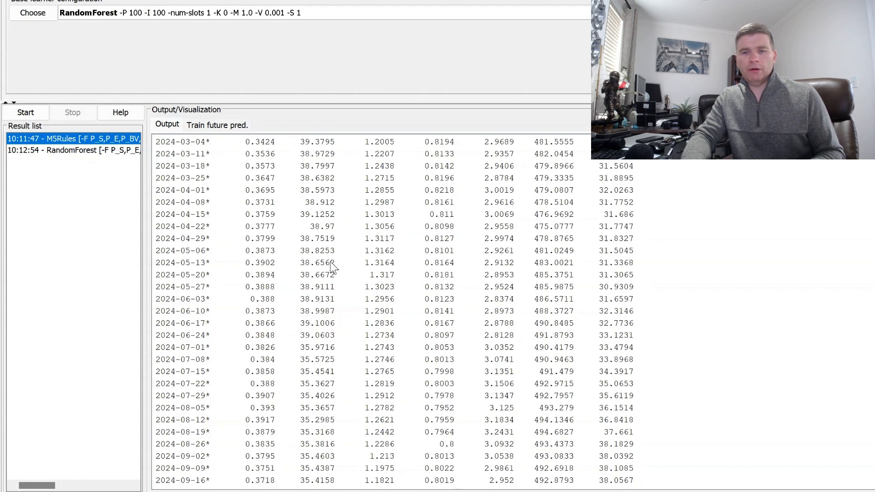
scroll(down, 3)
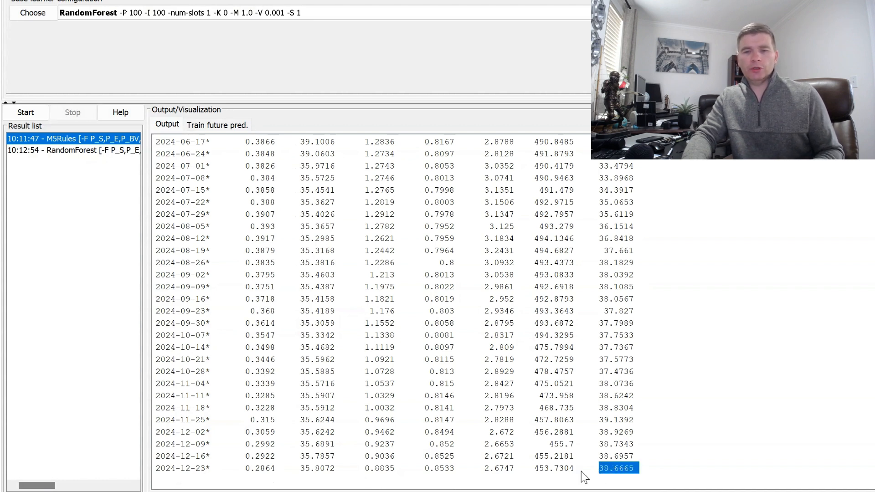
mouse_move(579, 470)
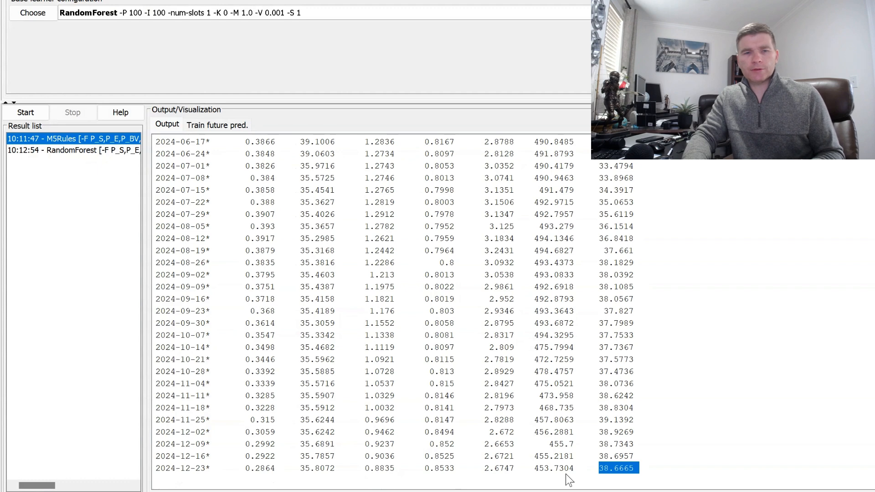
click(73, 150)
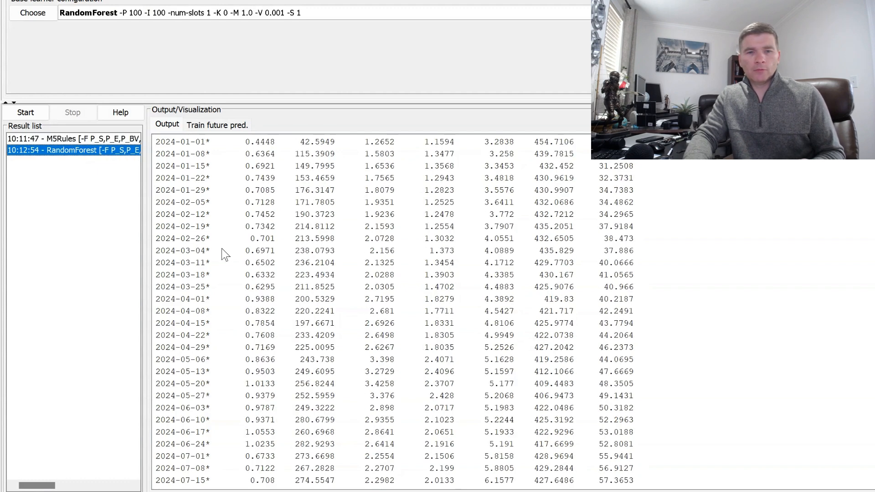
scroll(up, 3)
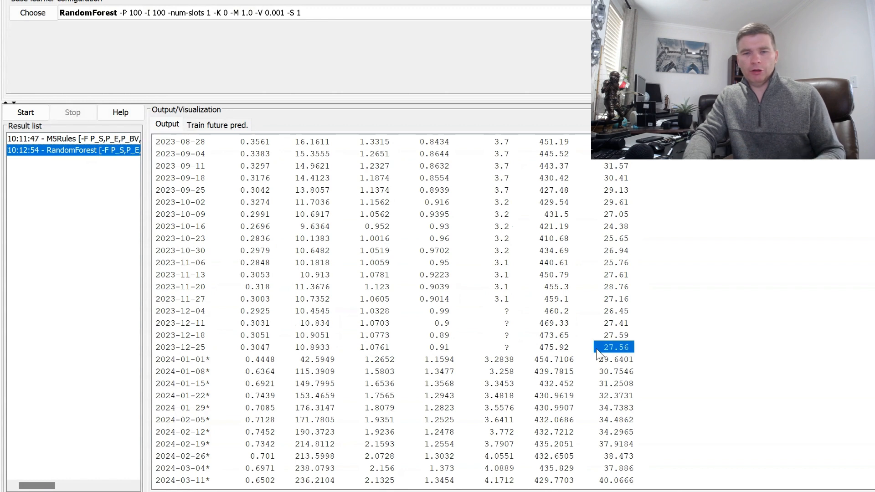
click(362, 346)
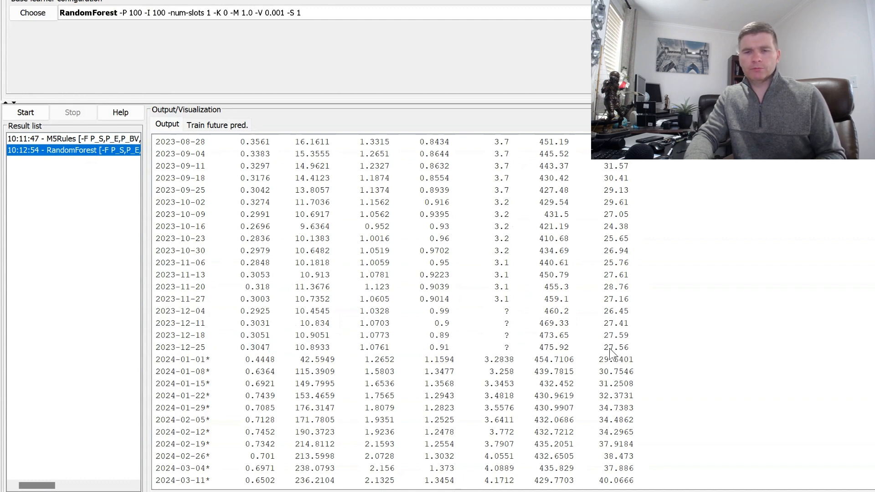
scroll(down, 3)
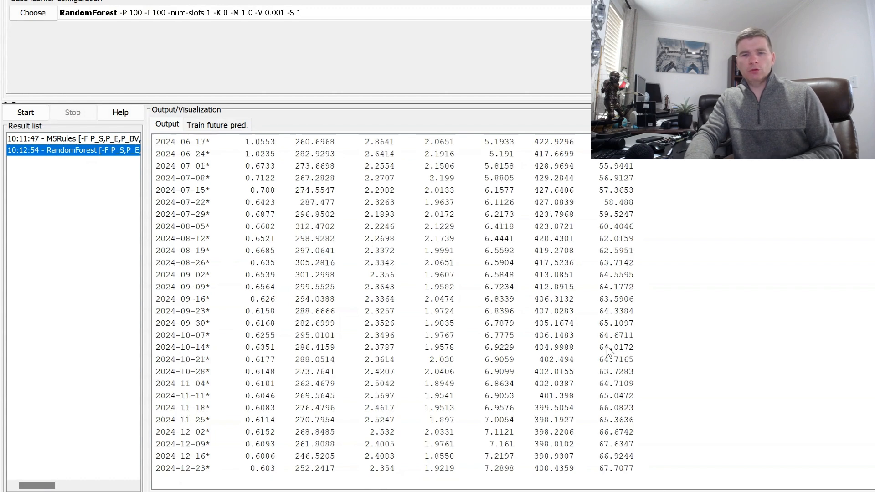
mouse_move(631, 469)
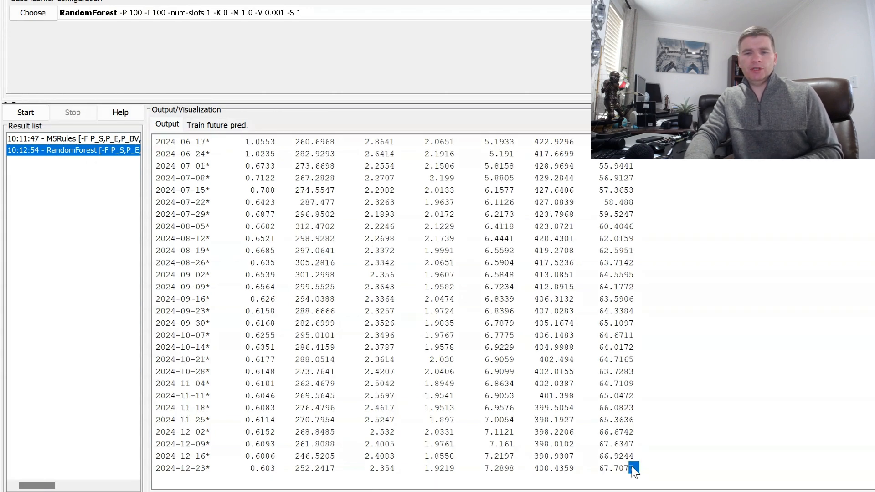
double_click(616, 467)
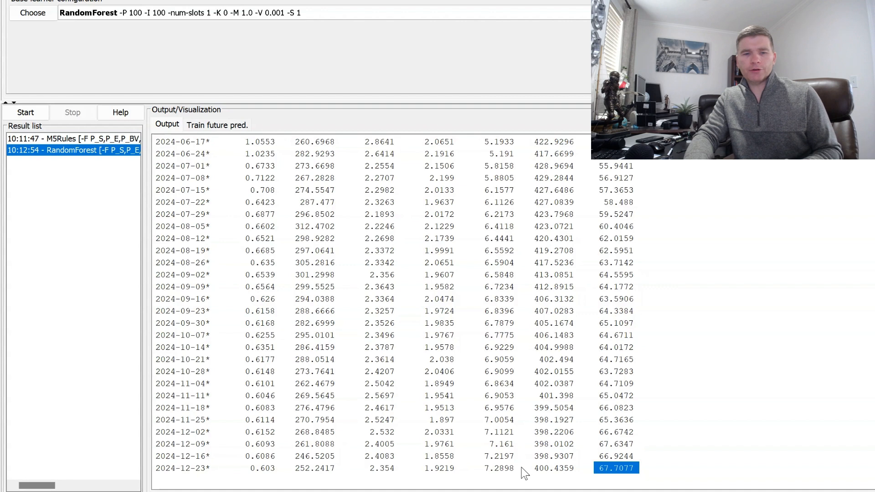
mouse_move(281, 471)
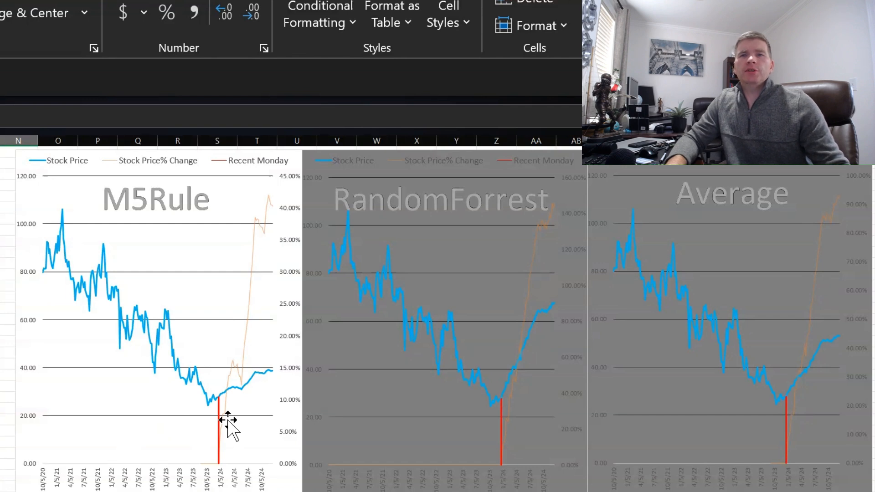
mouse_move(234, 402)
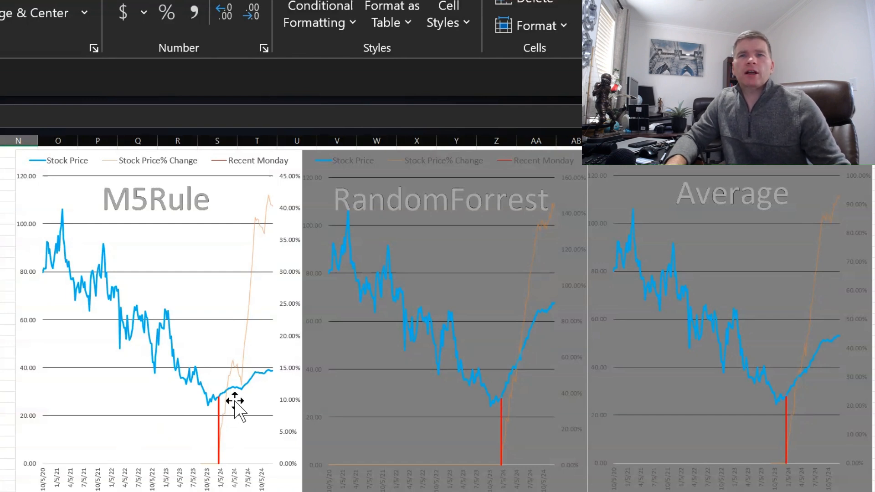
mouse_move(257, 410)
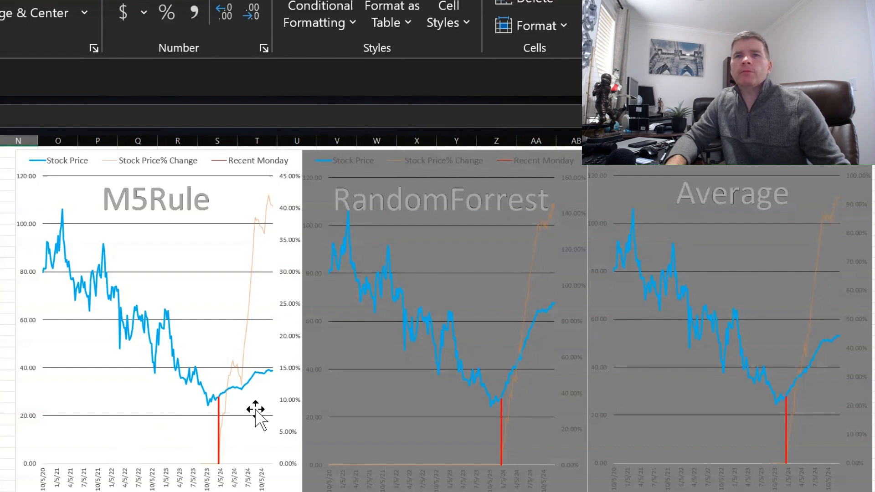
mouse_move(258, 422)
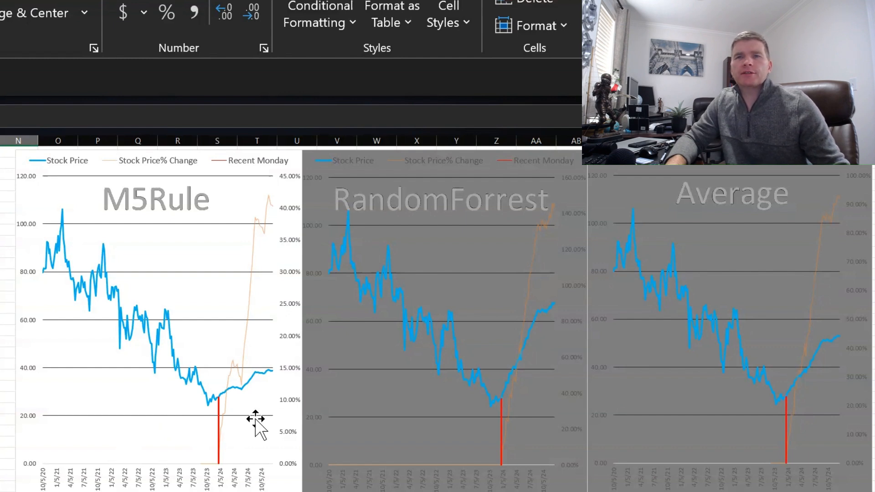
mouse_move(258, 425)
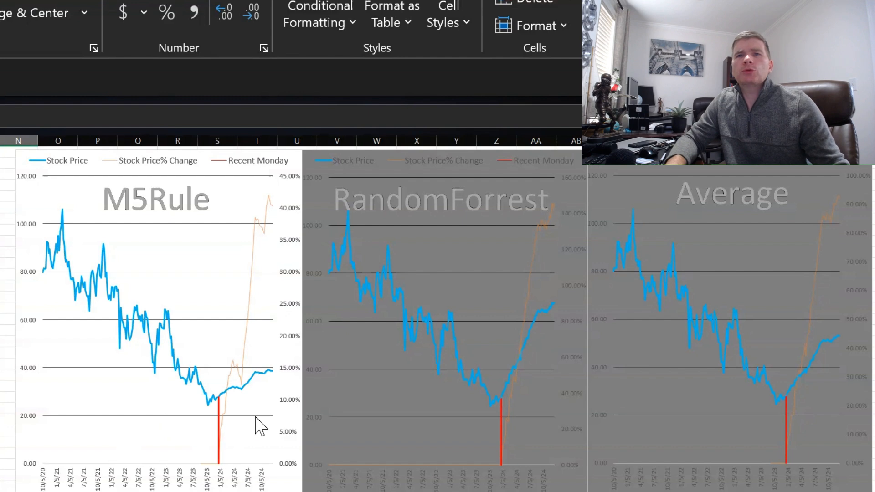
mouse_move(216, 406)
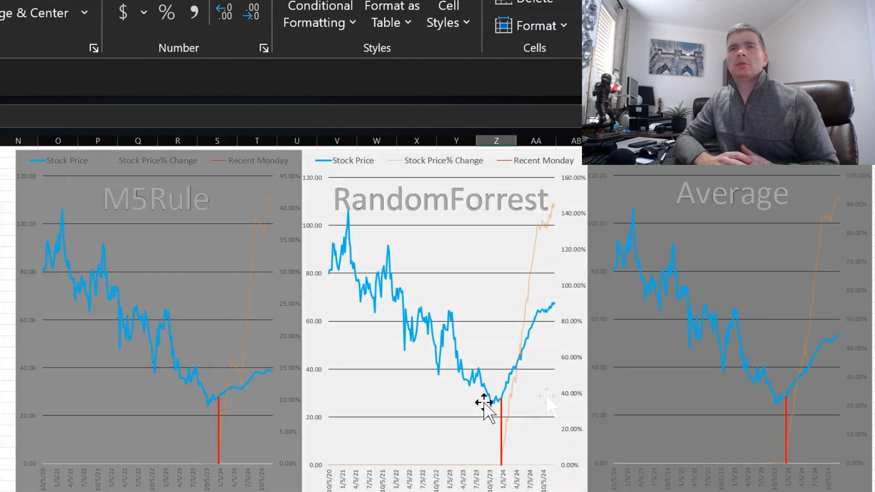
mouse_move(489, 405)
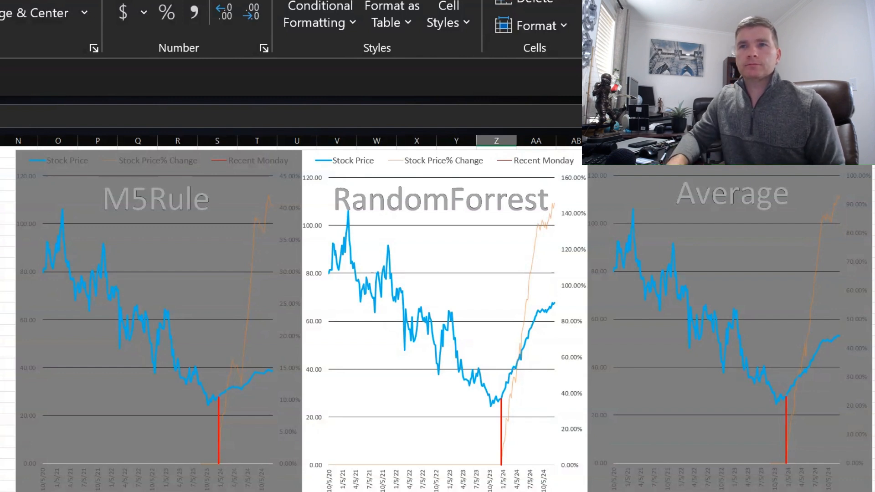
click(535, 140)
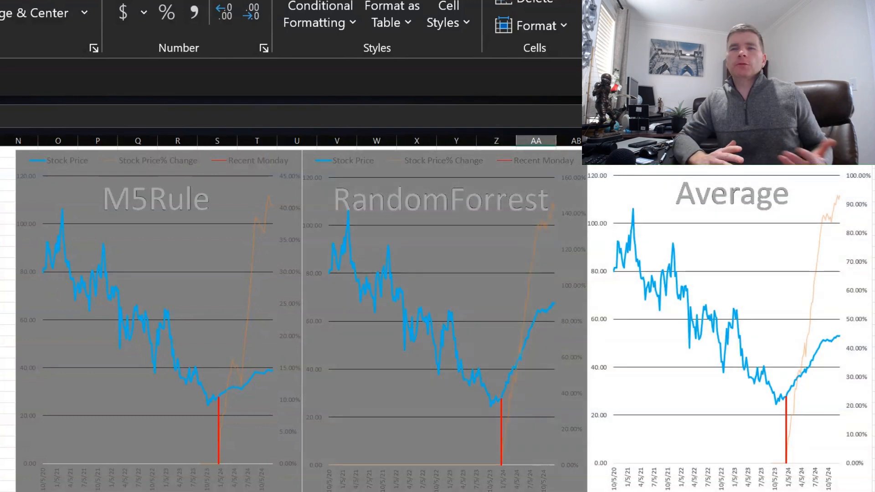